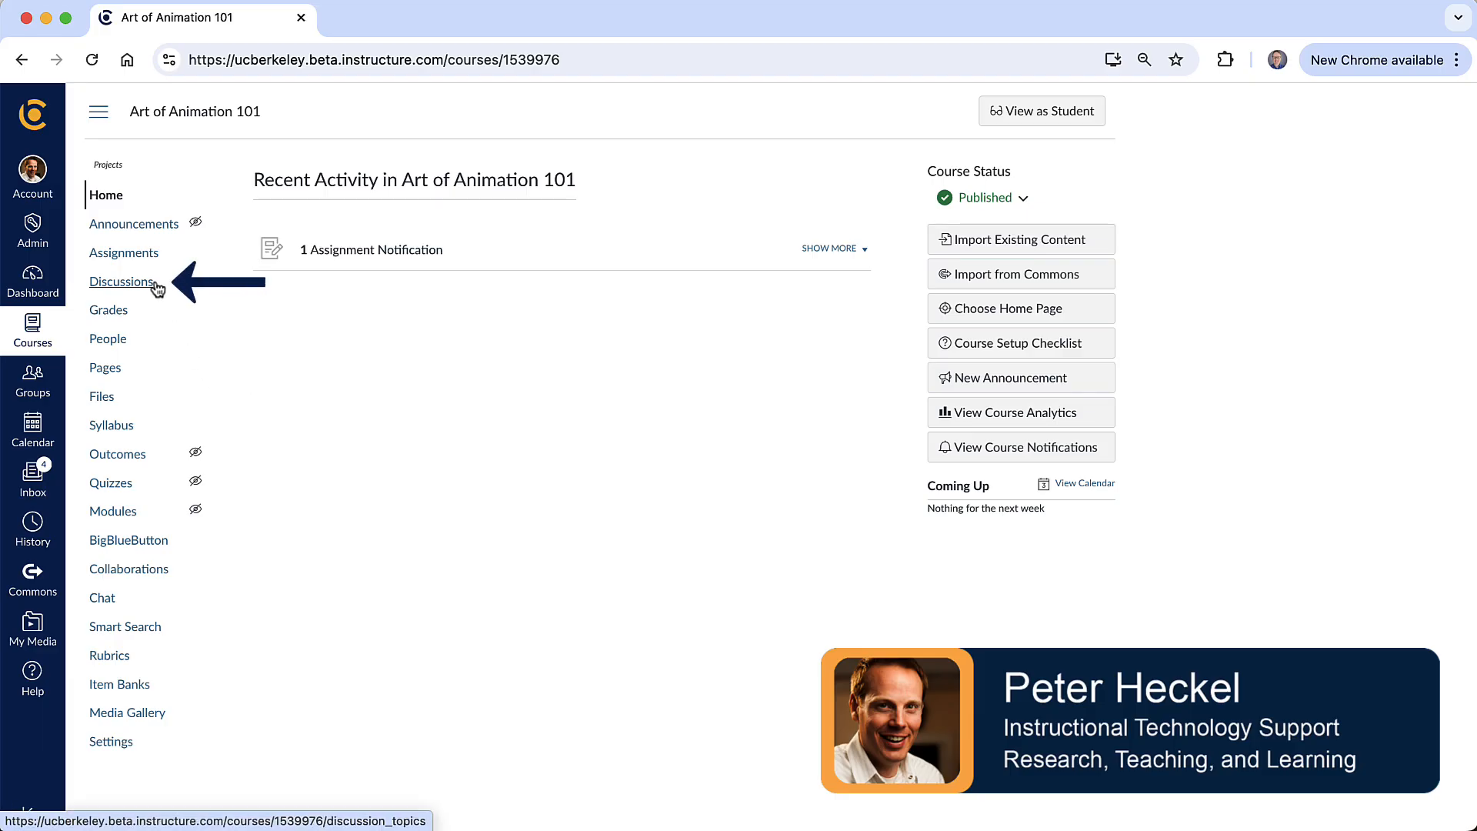
Open Discussions in the Art of Animation 101 course navigation.
left_click(121, 281)
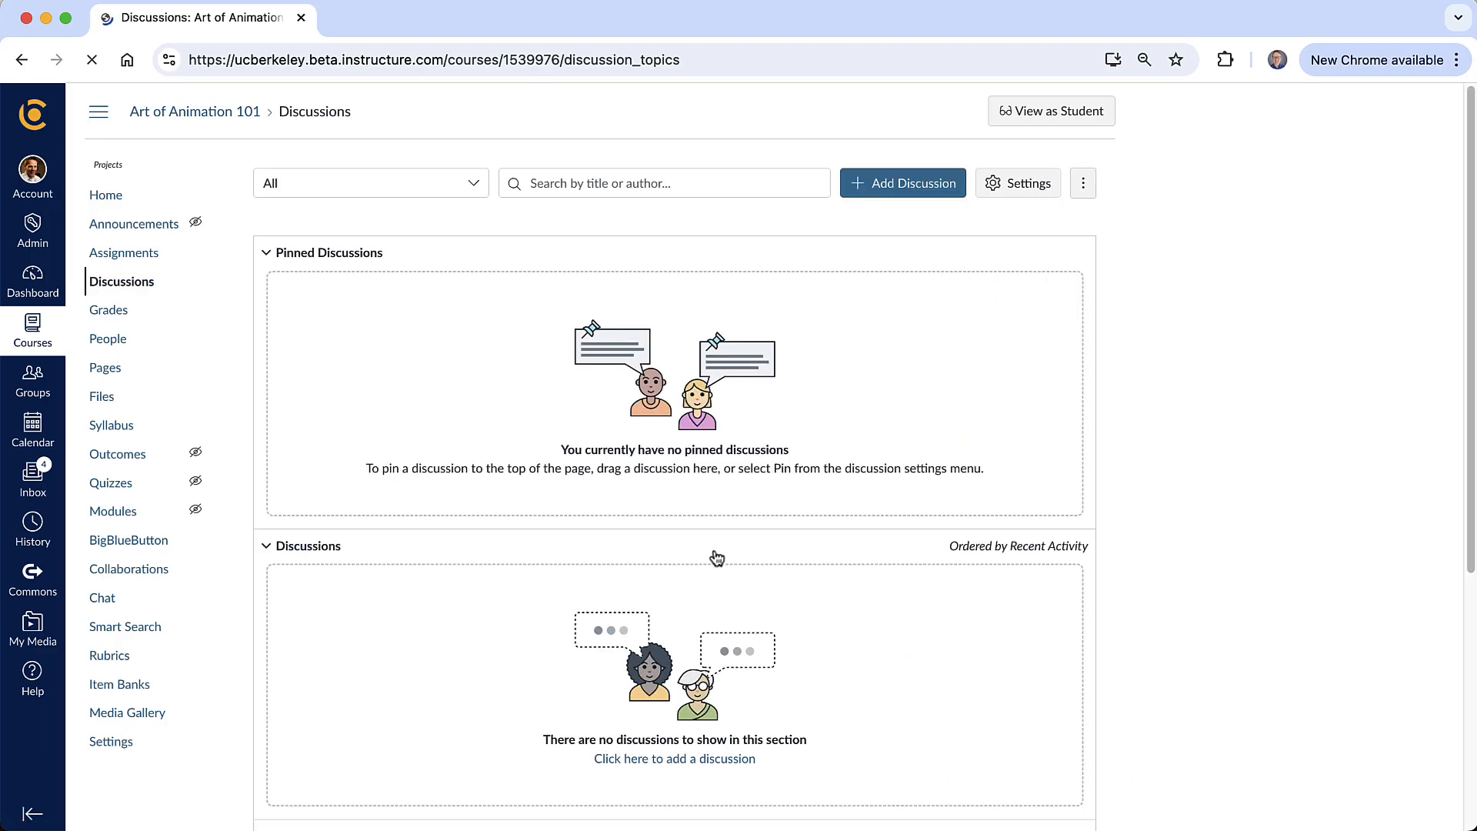
mouse_move(663, 579)
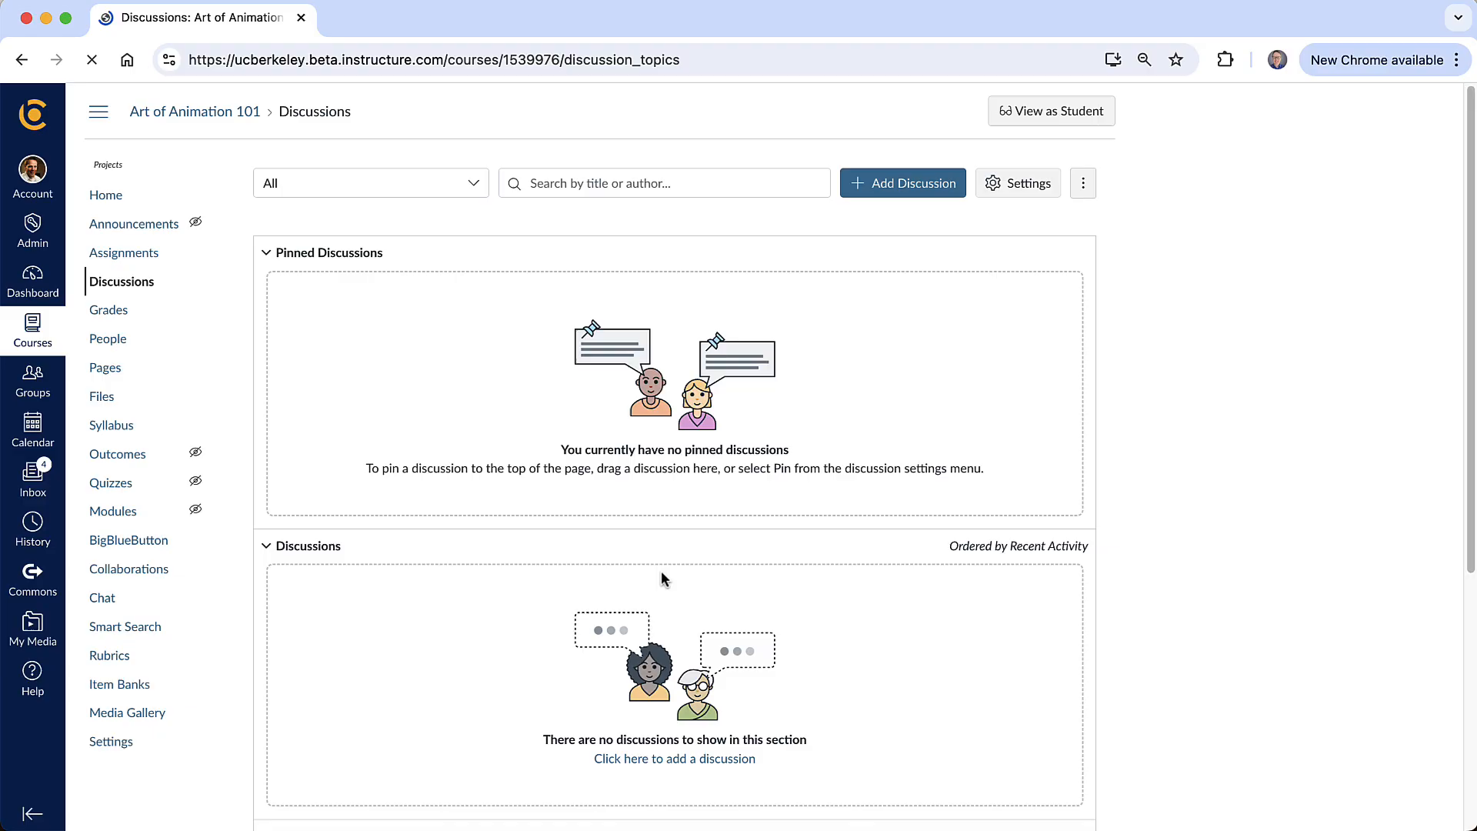
mouse_move(921, 315)
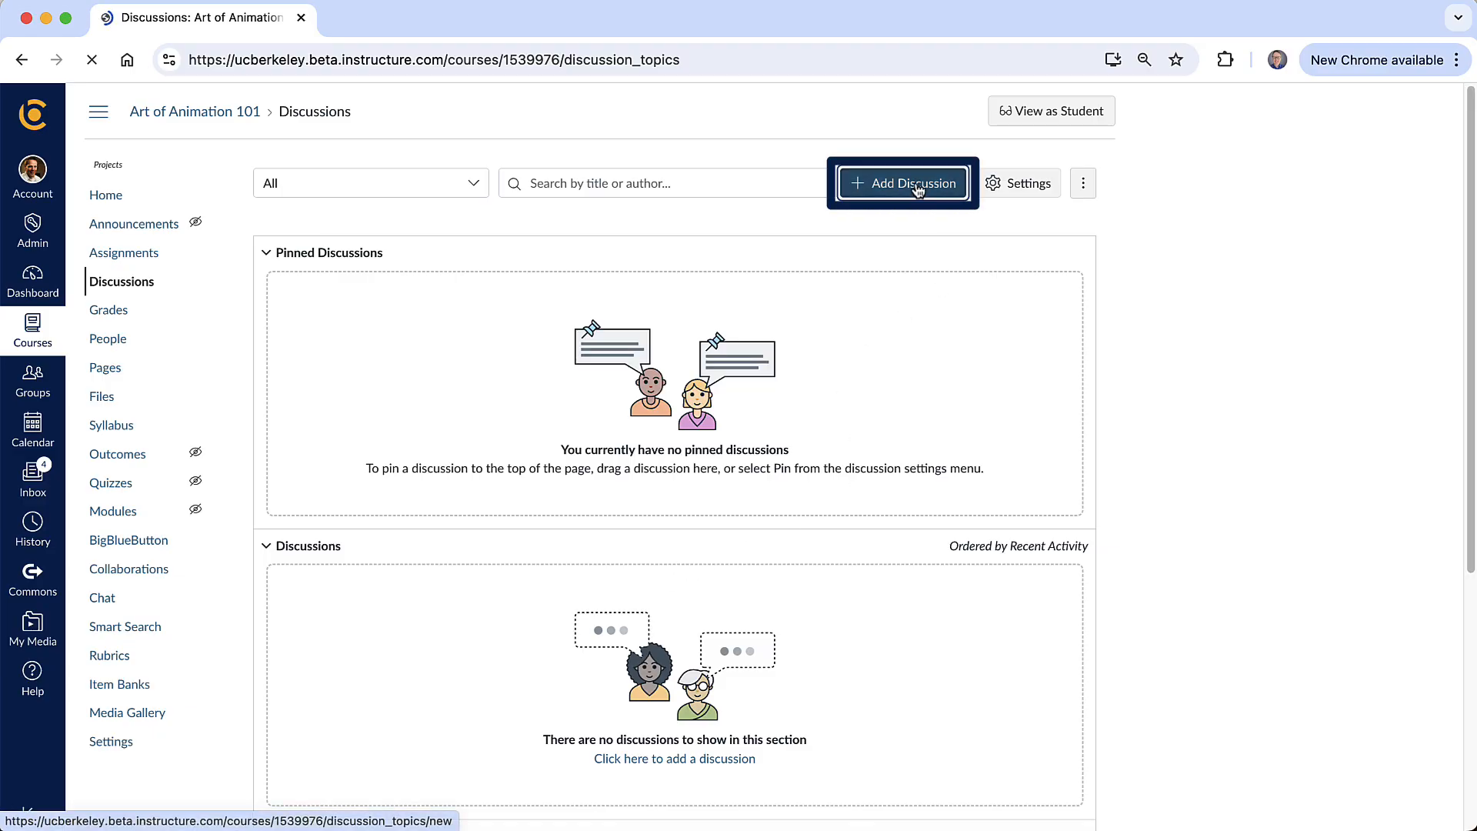
Add a discussion titled 'Introduce yourself' with the message 'Say hello to the class!'.
left_click(901, 183)
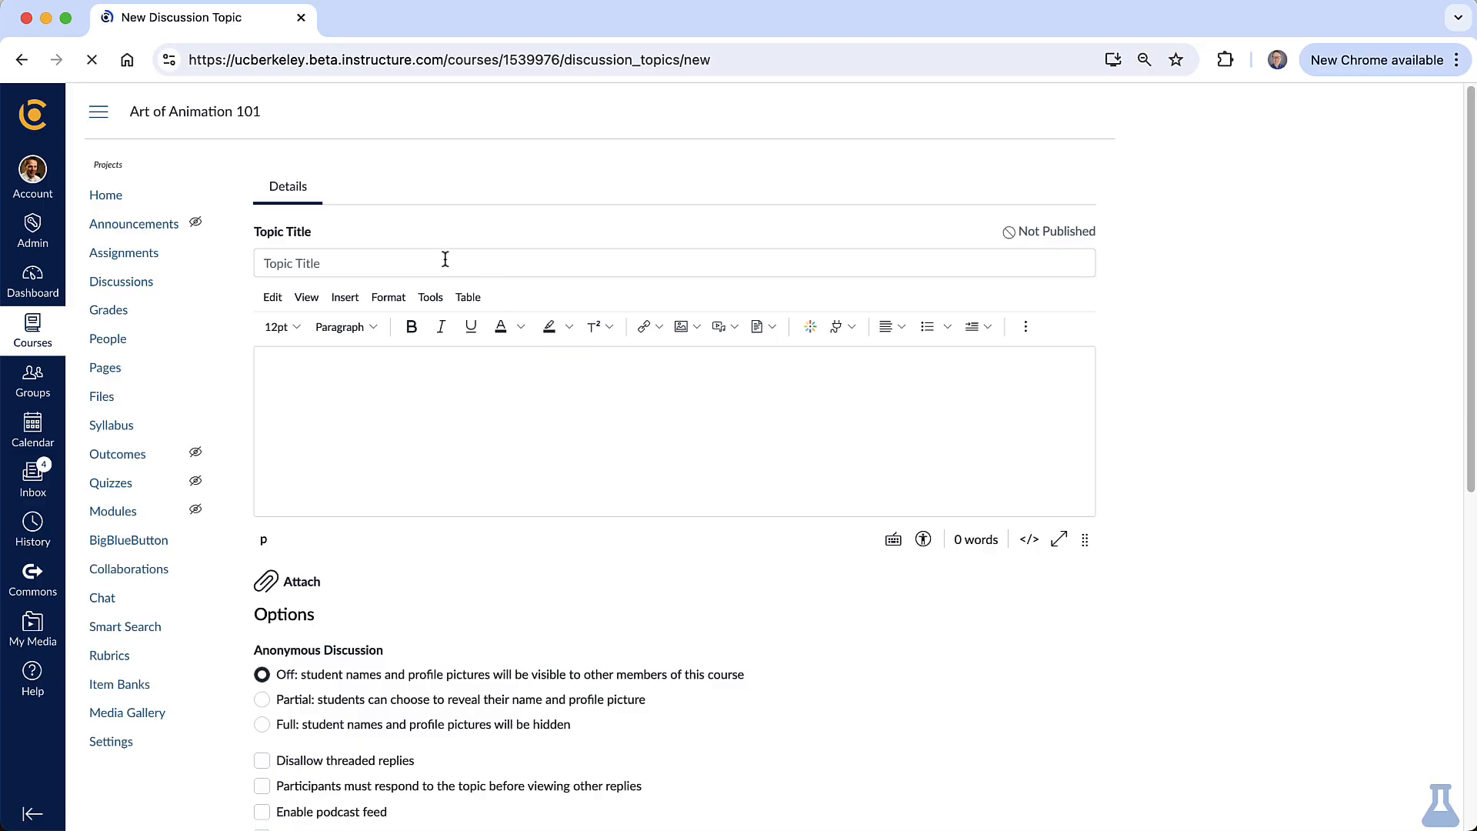
type("in")
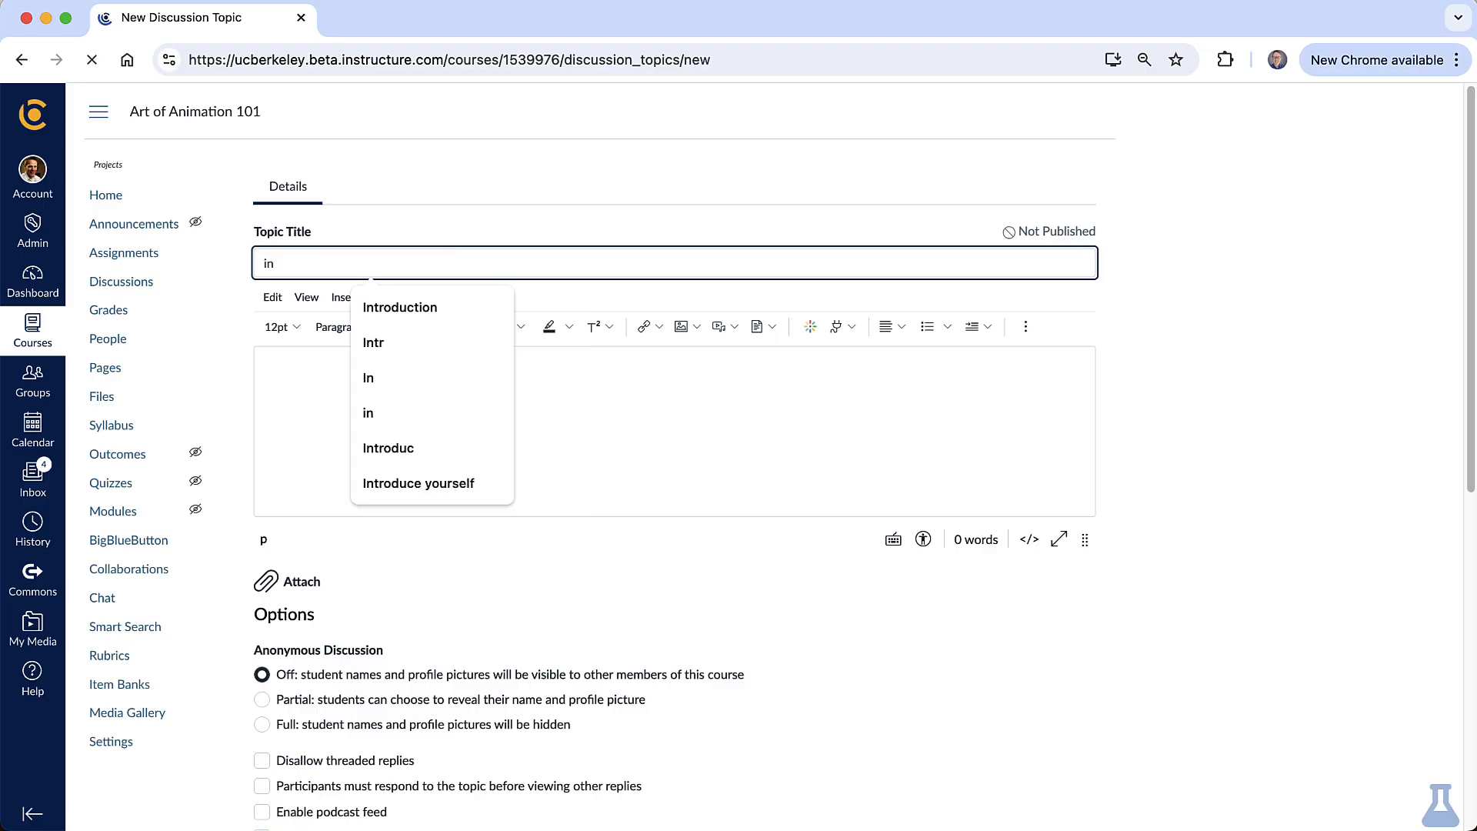
left_click(418, 482)
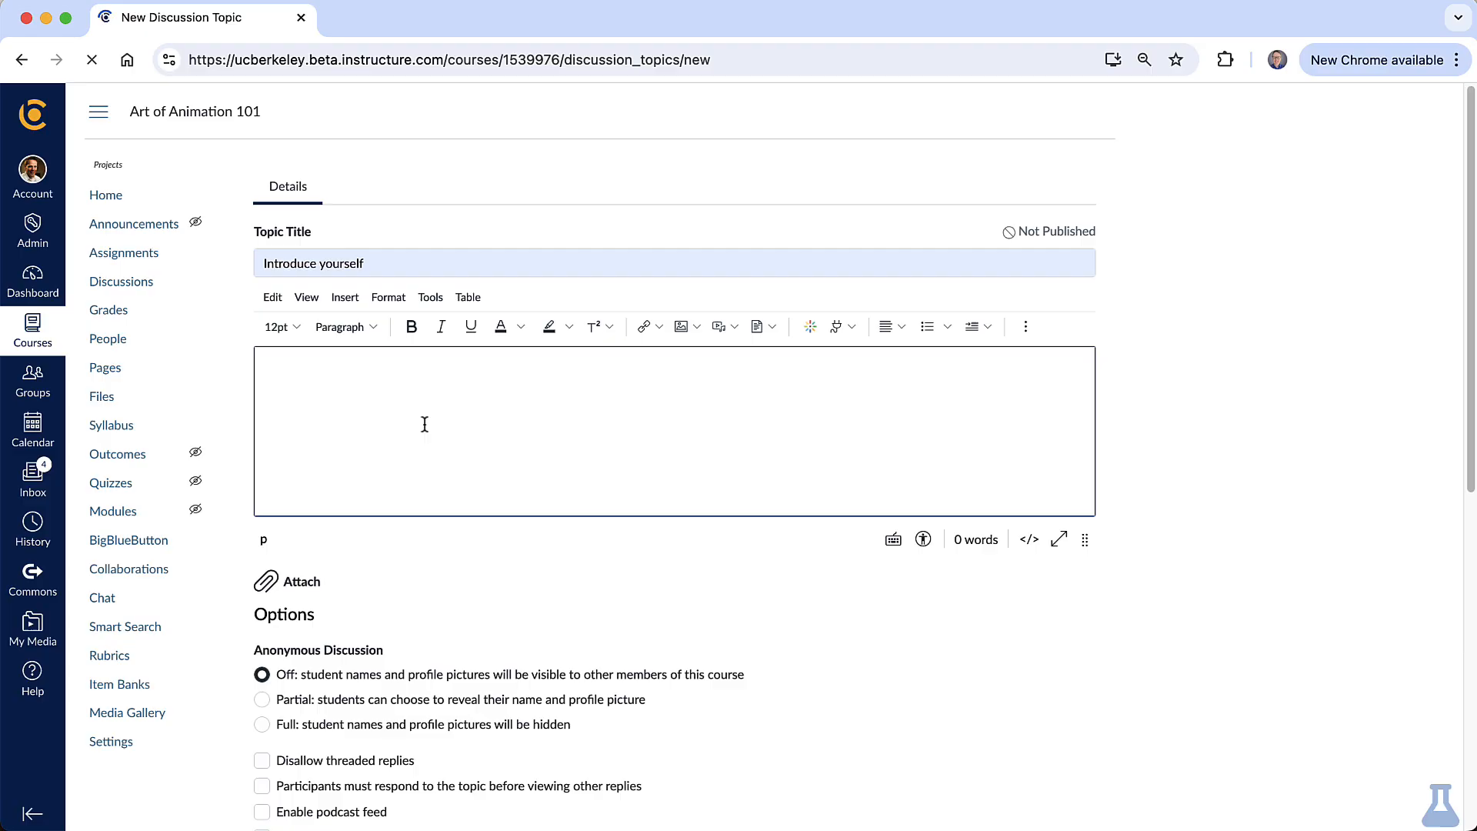
type("Say")
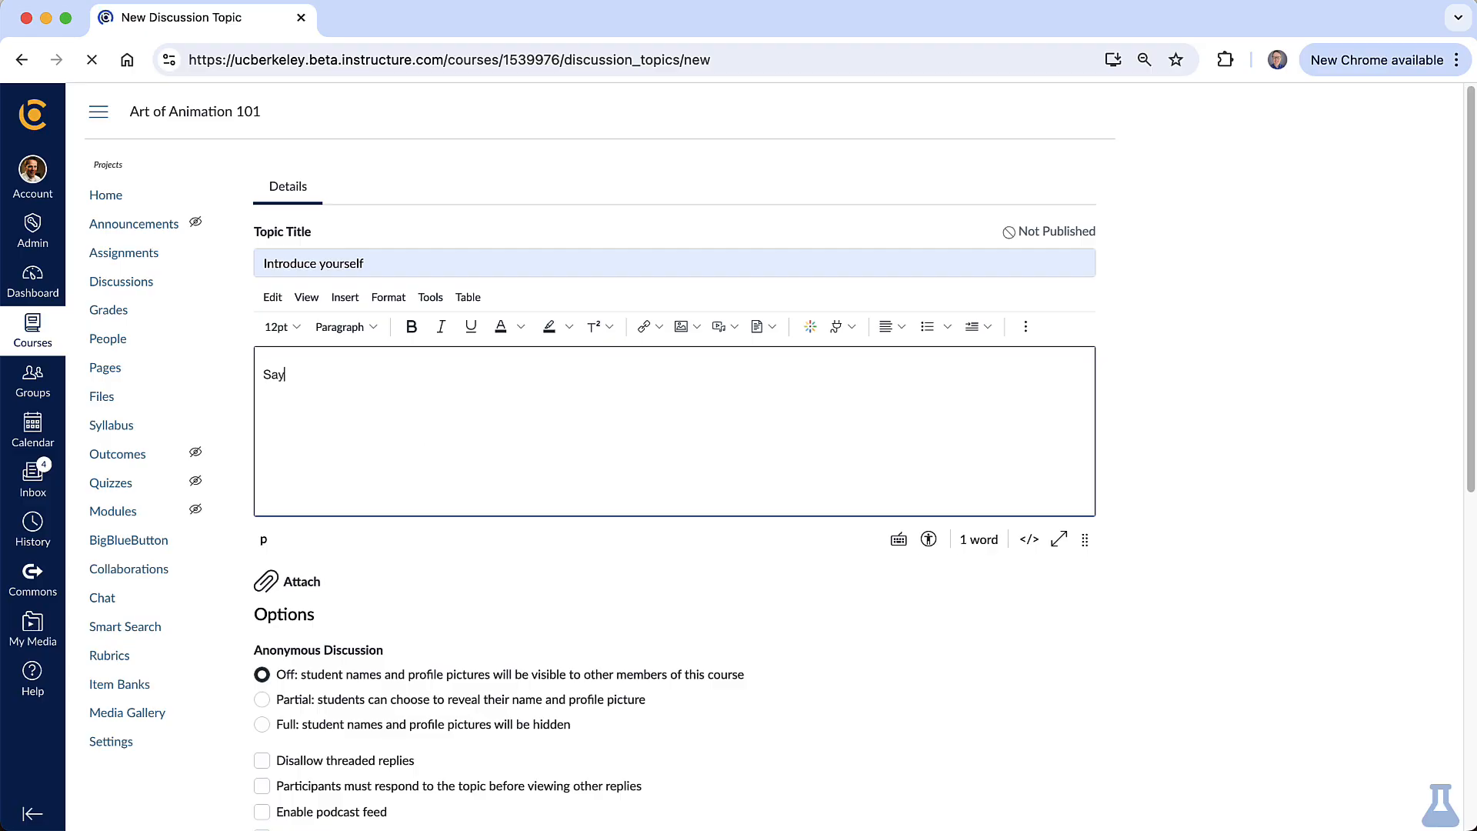
type("hello")
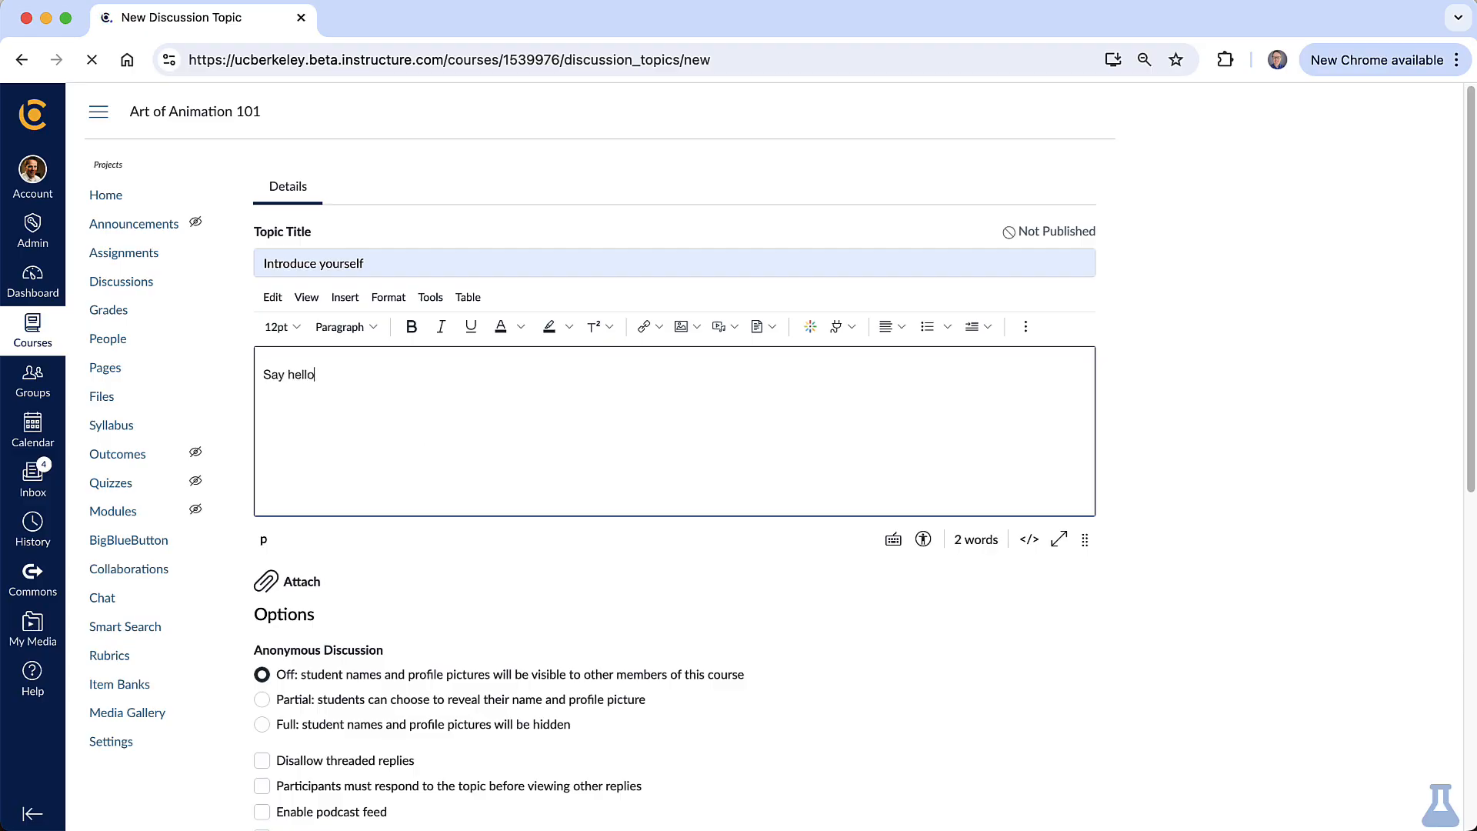
type("to the class!")
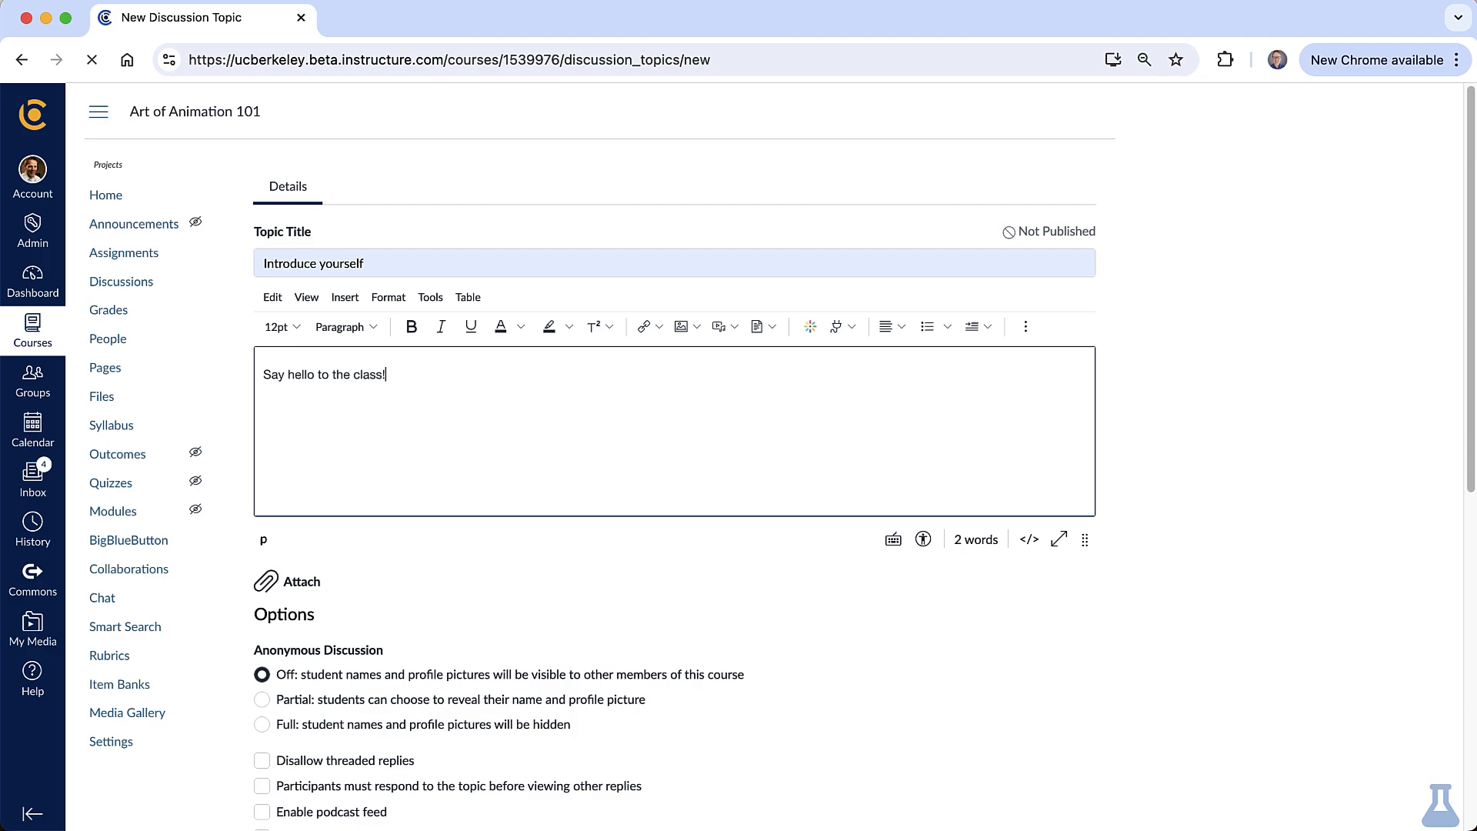
Scroll down to Options and mark the discussion as Graded.
scroll("down", 3)
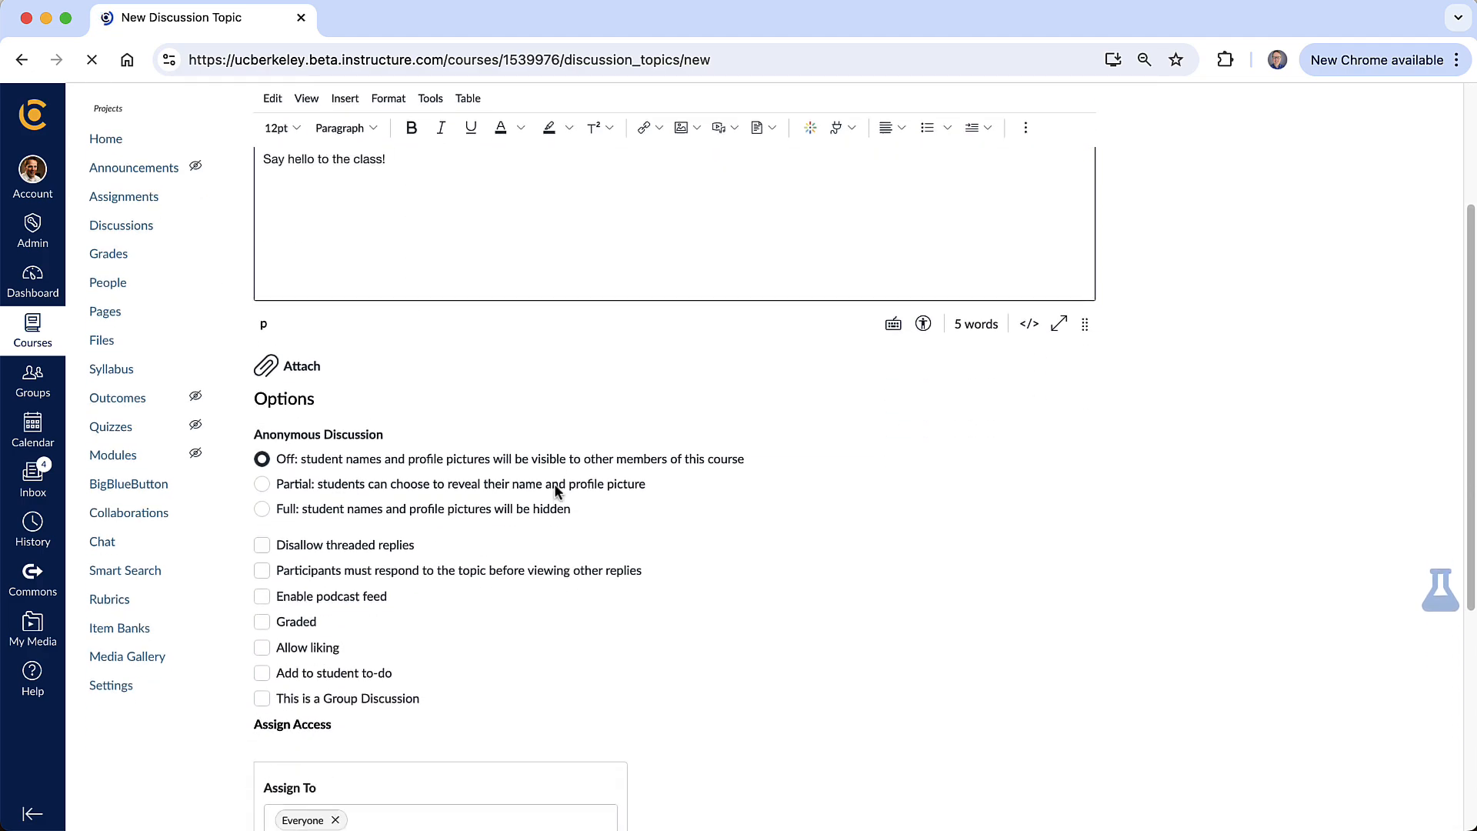
scroll("down", 3)
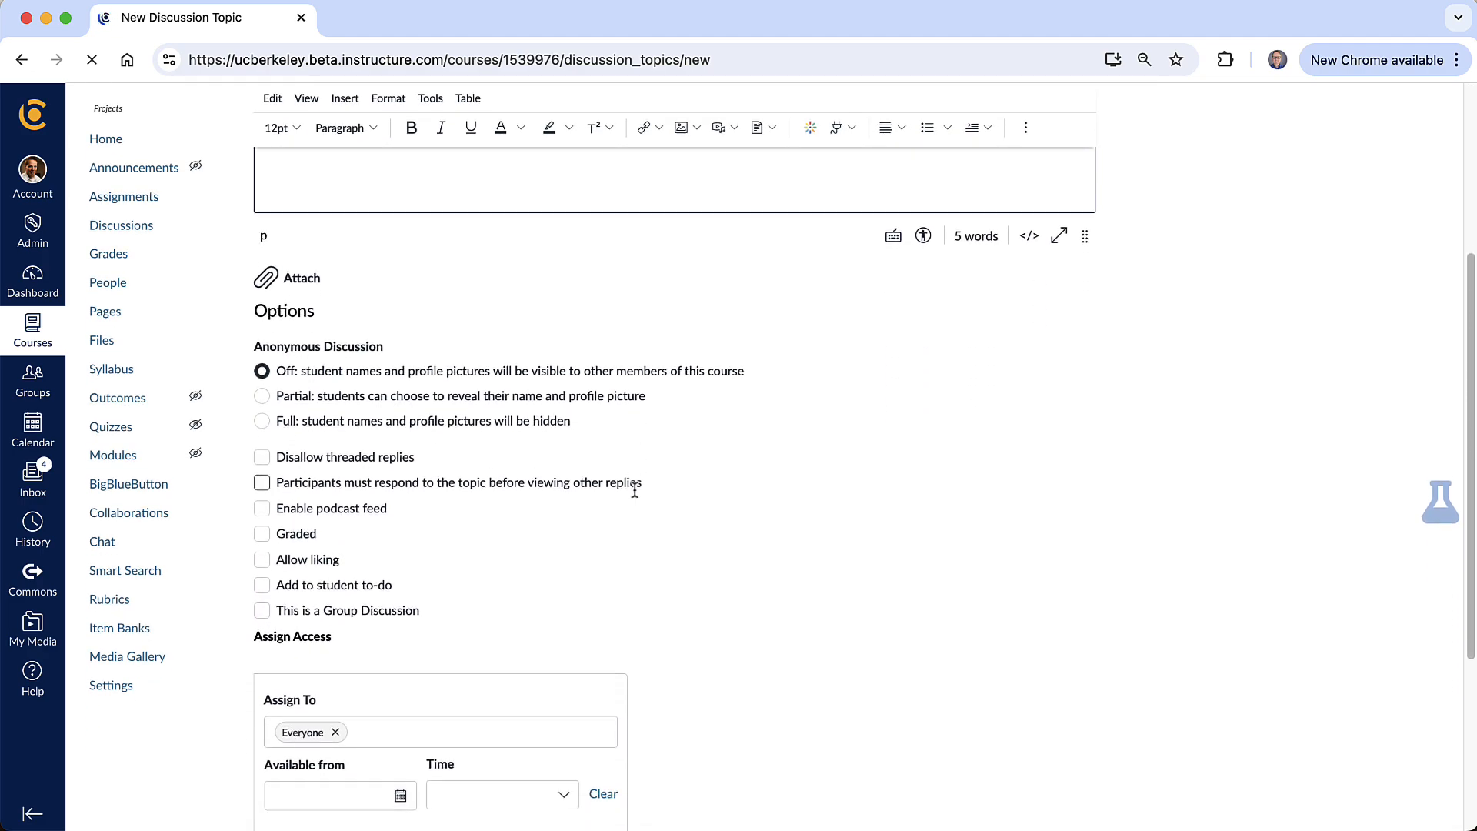
scroll("down", 3)
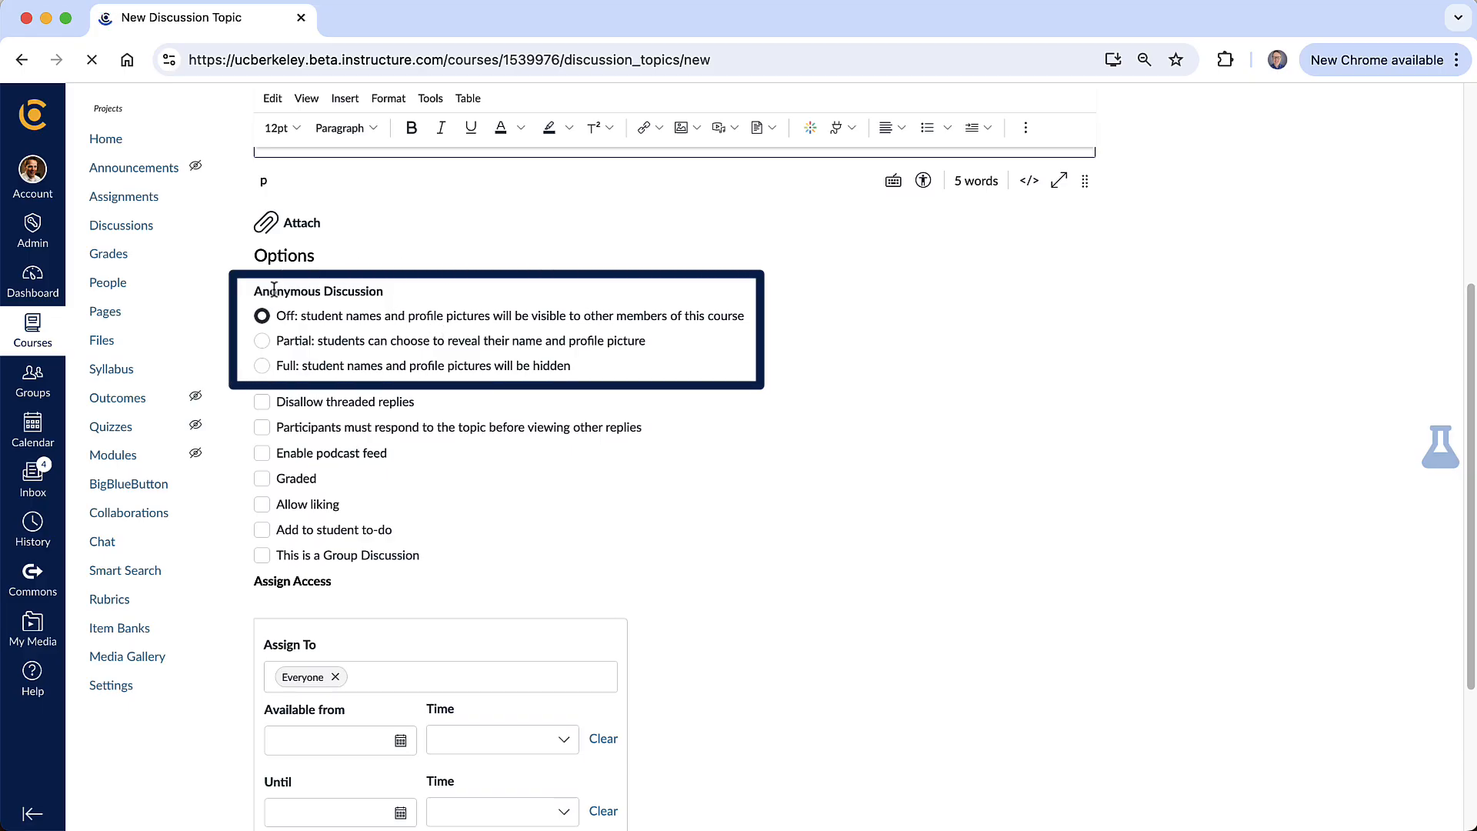
mouse_move(331, 377)
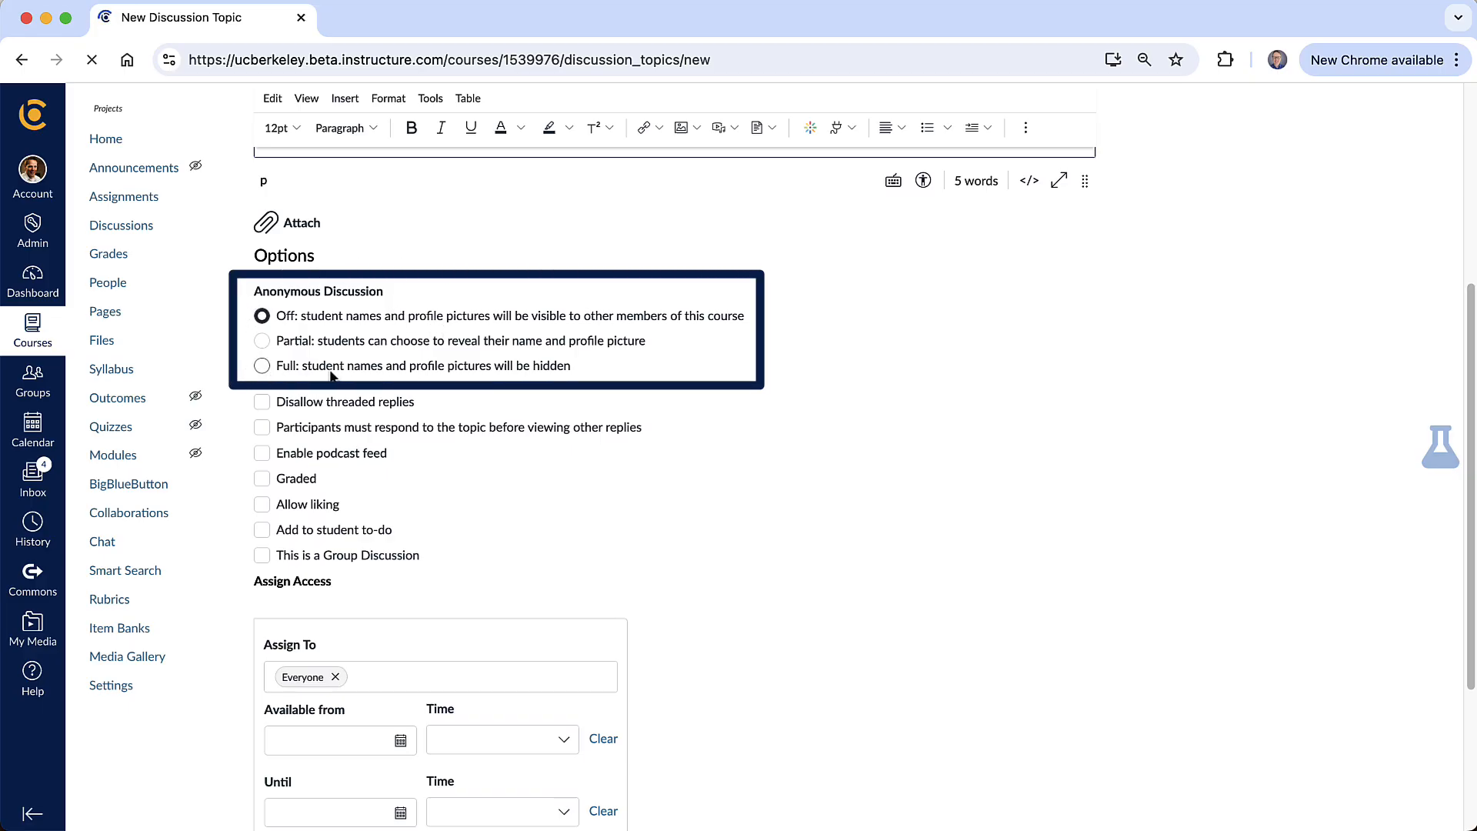
mouse_move(324, 326)
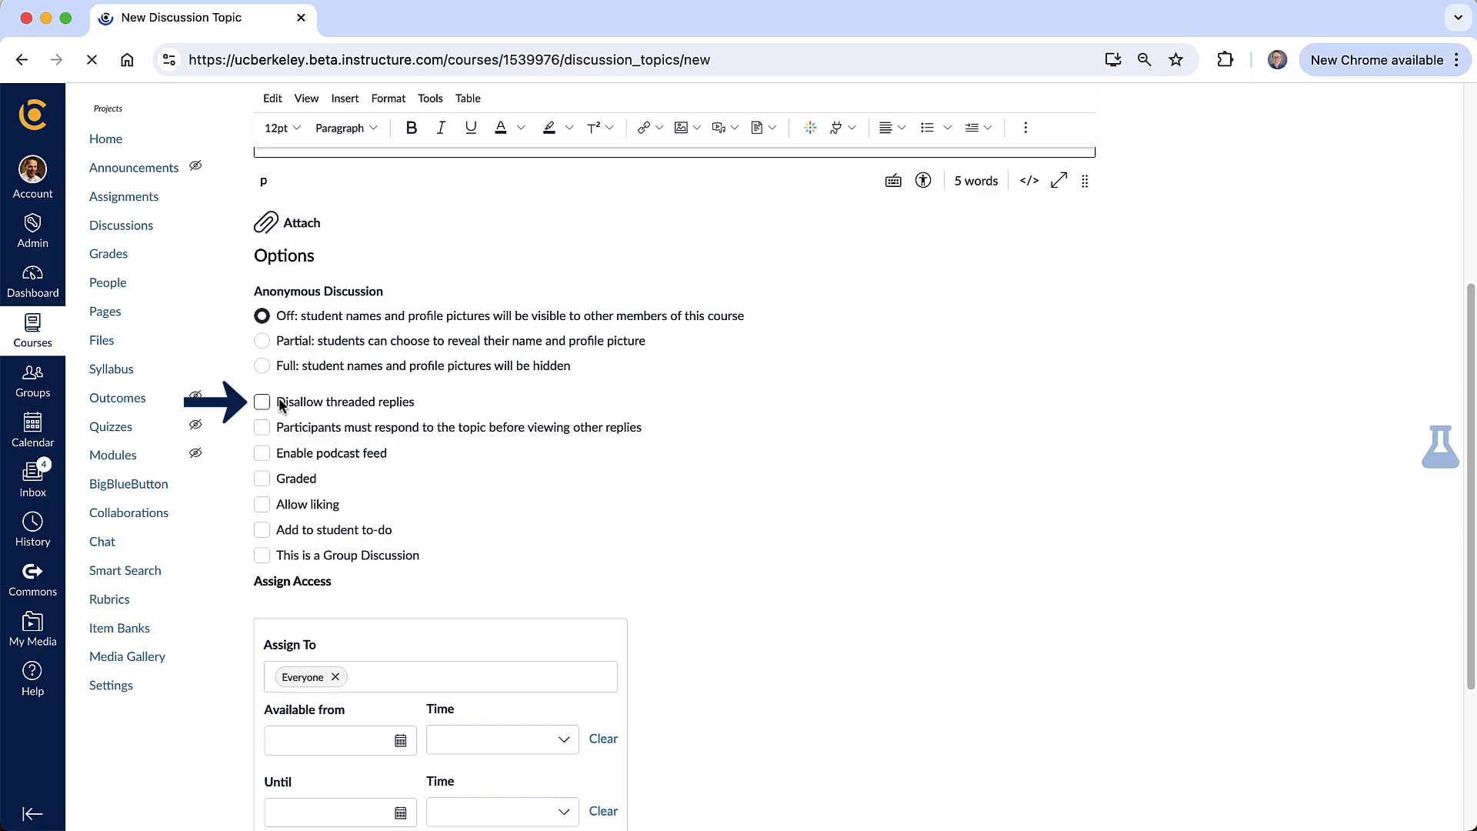
mouse_move(379, 407)
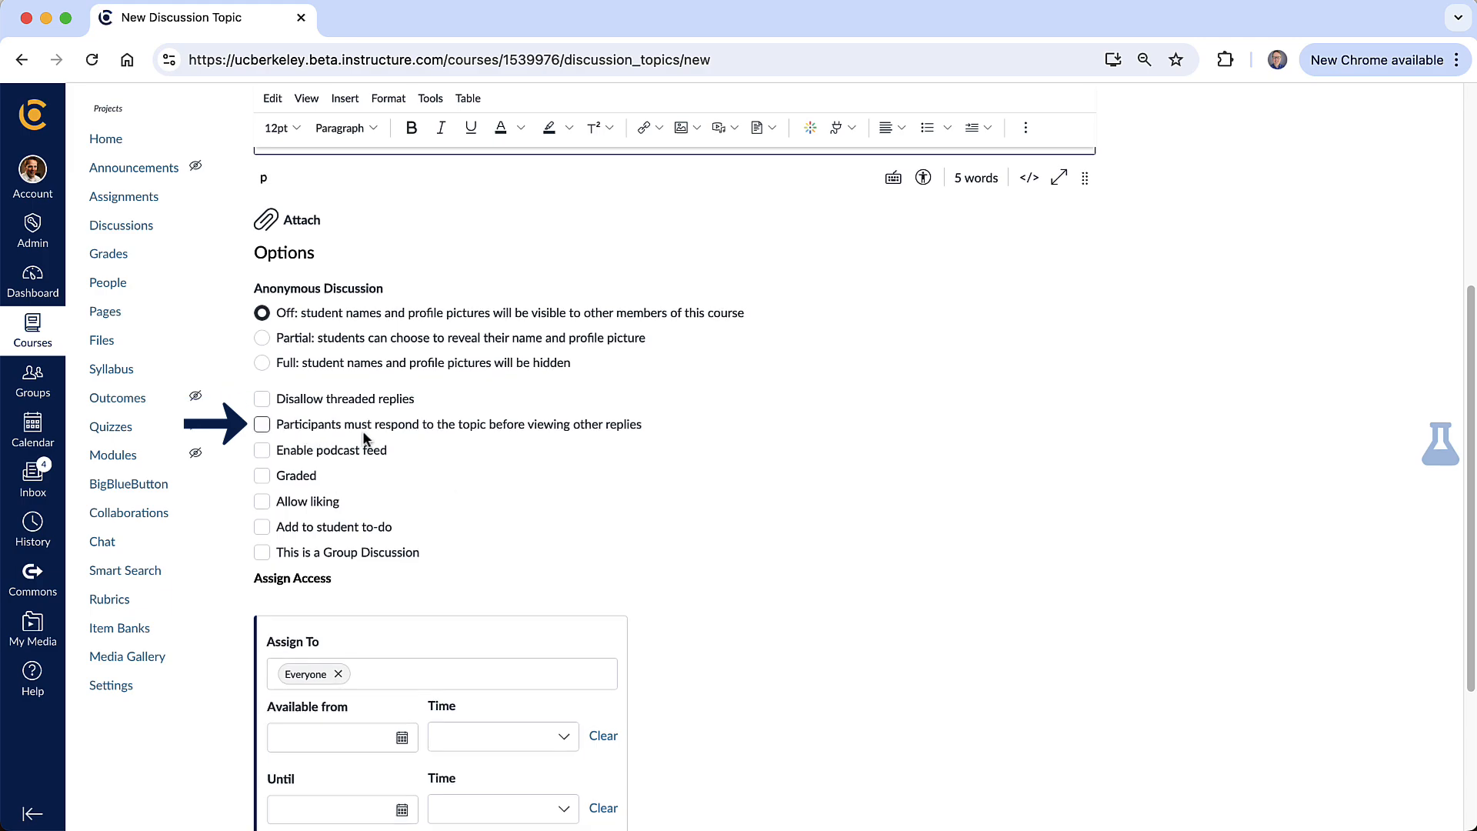
mouse_move(604, 431)
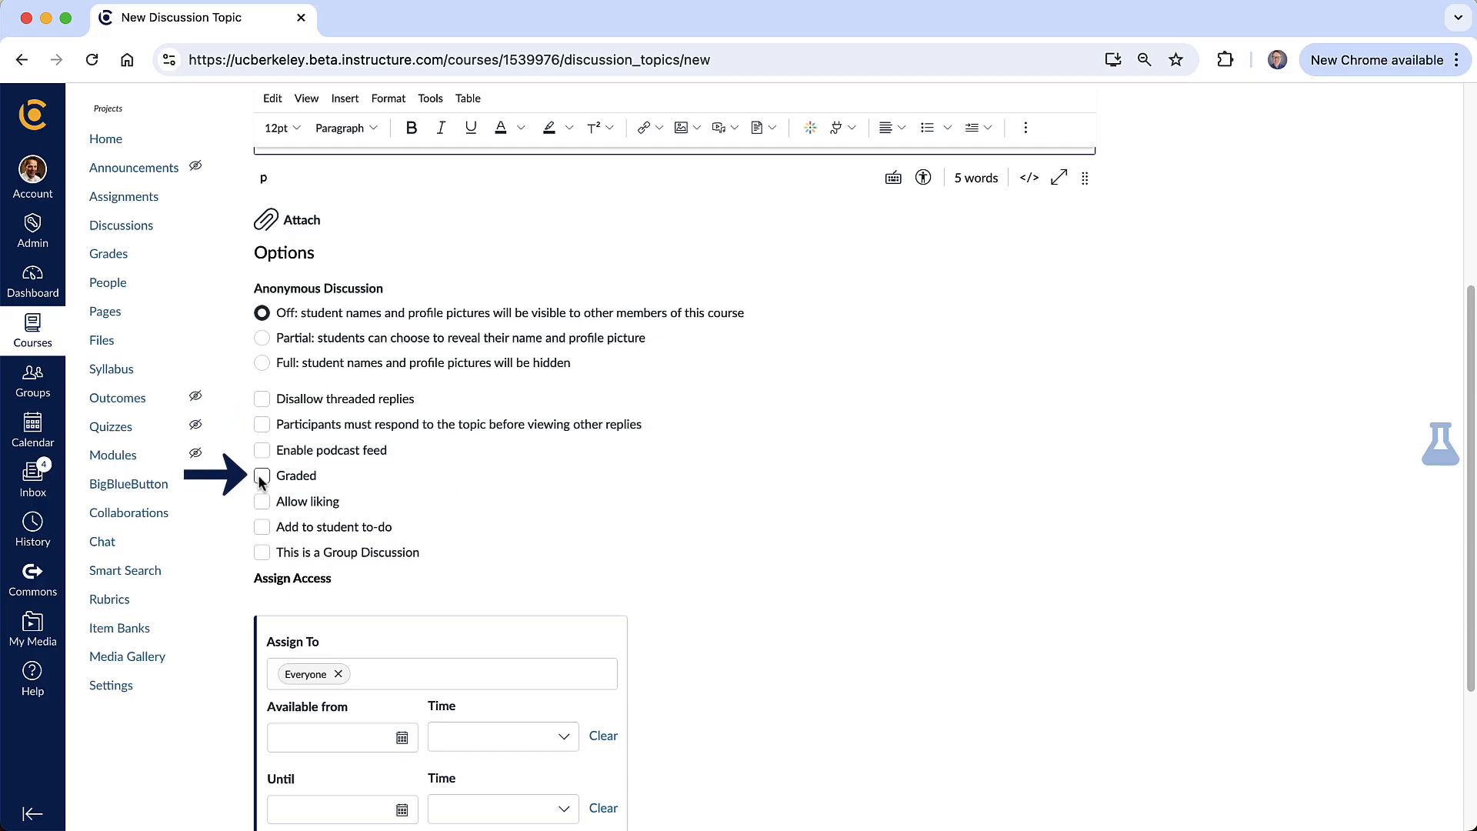
left_click(262, 474)
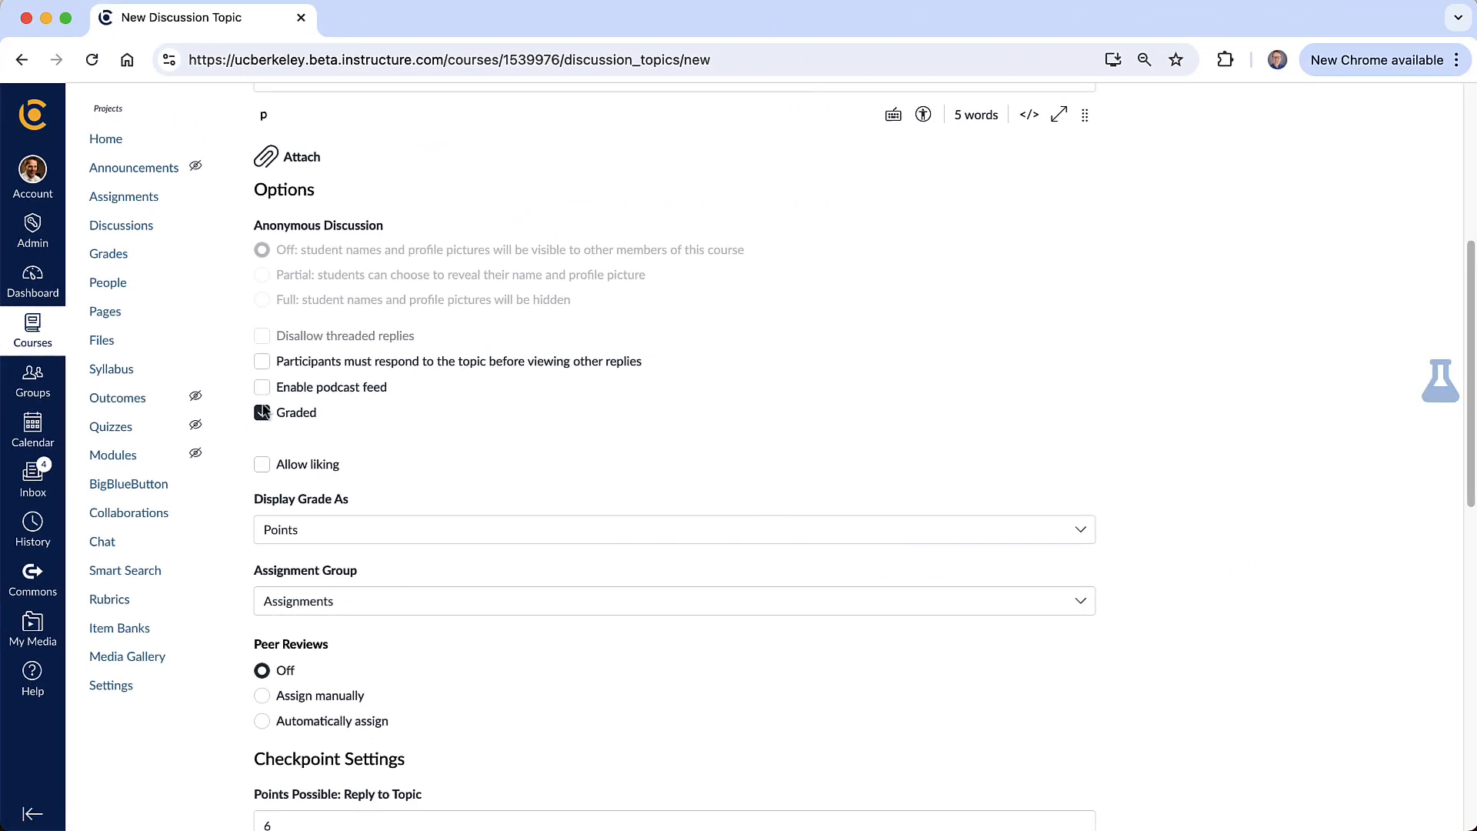
Untick Graded and tick 'This is a Group Discussion' instead.
left_click(261, 412)
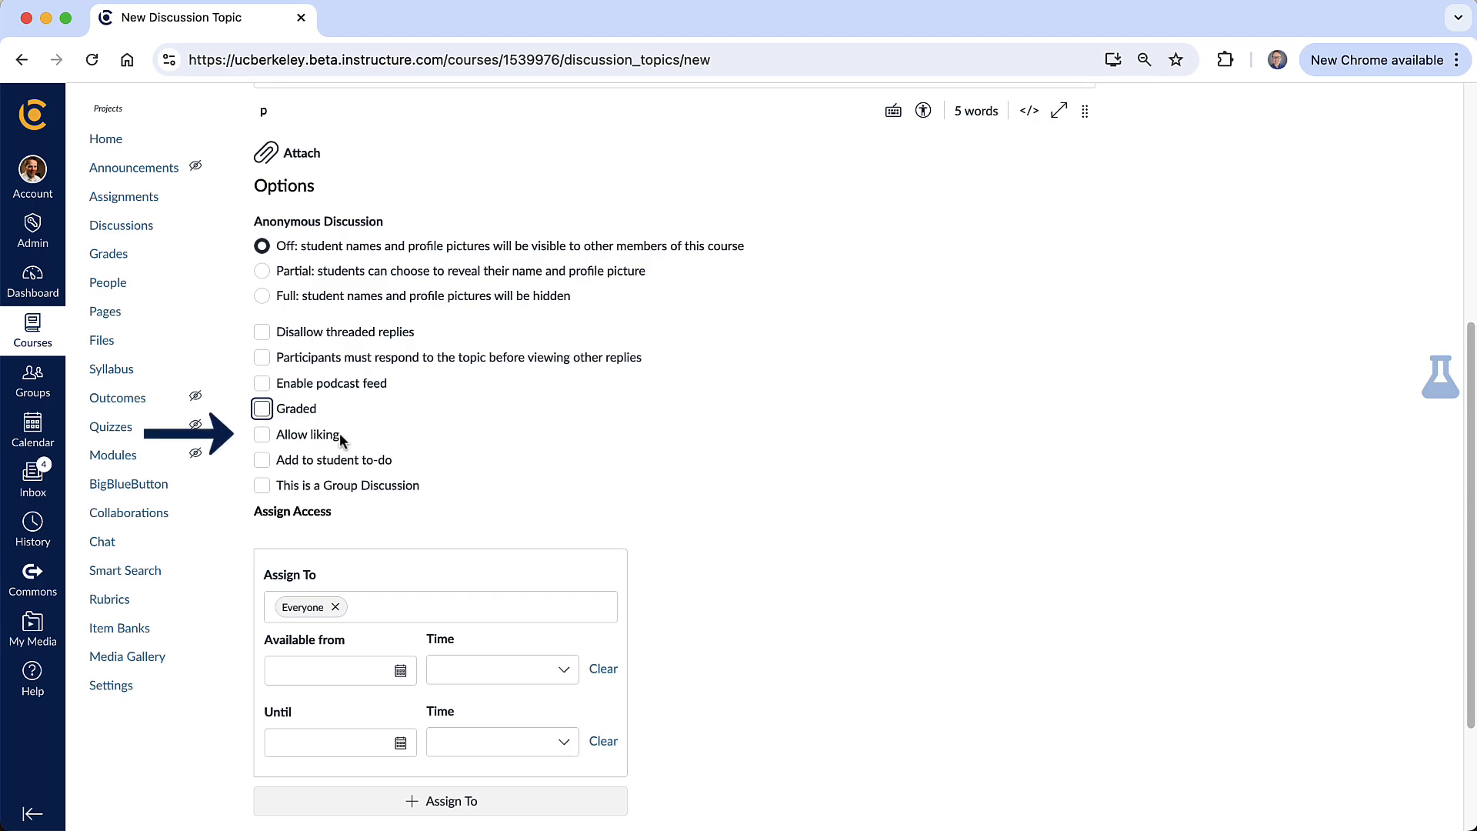
mouse_move(347, 454)
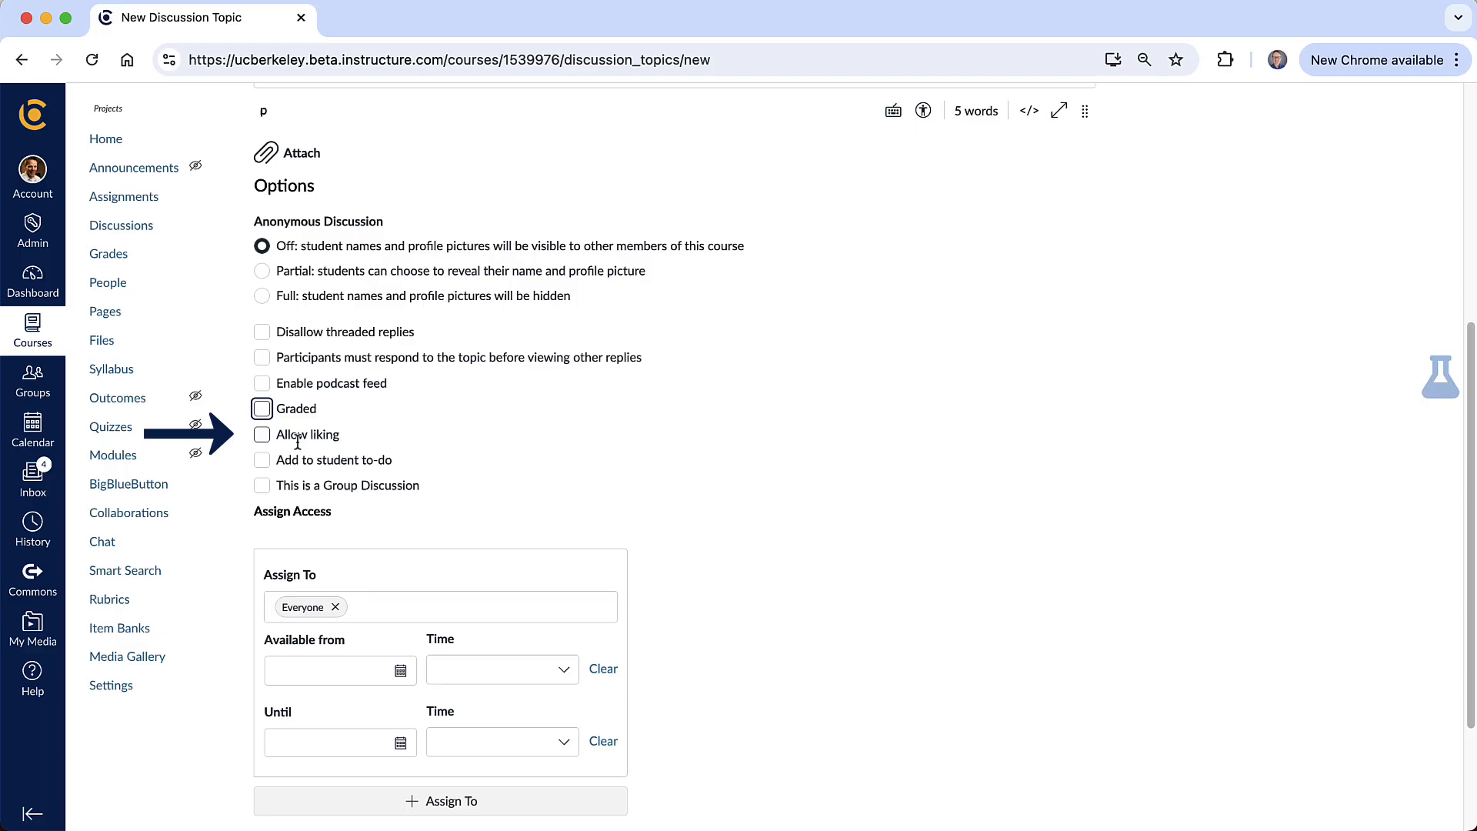
mouse_move(462, 448)
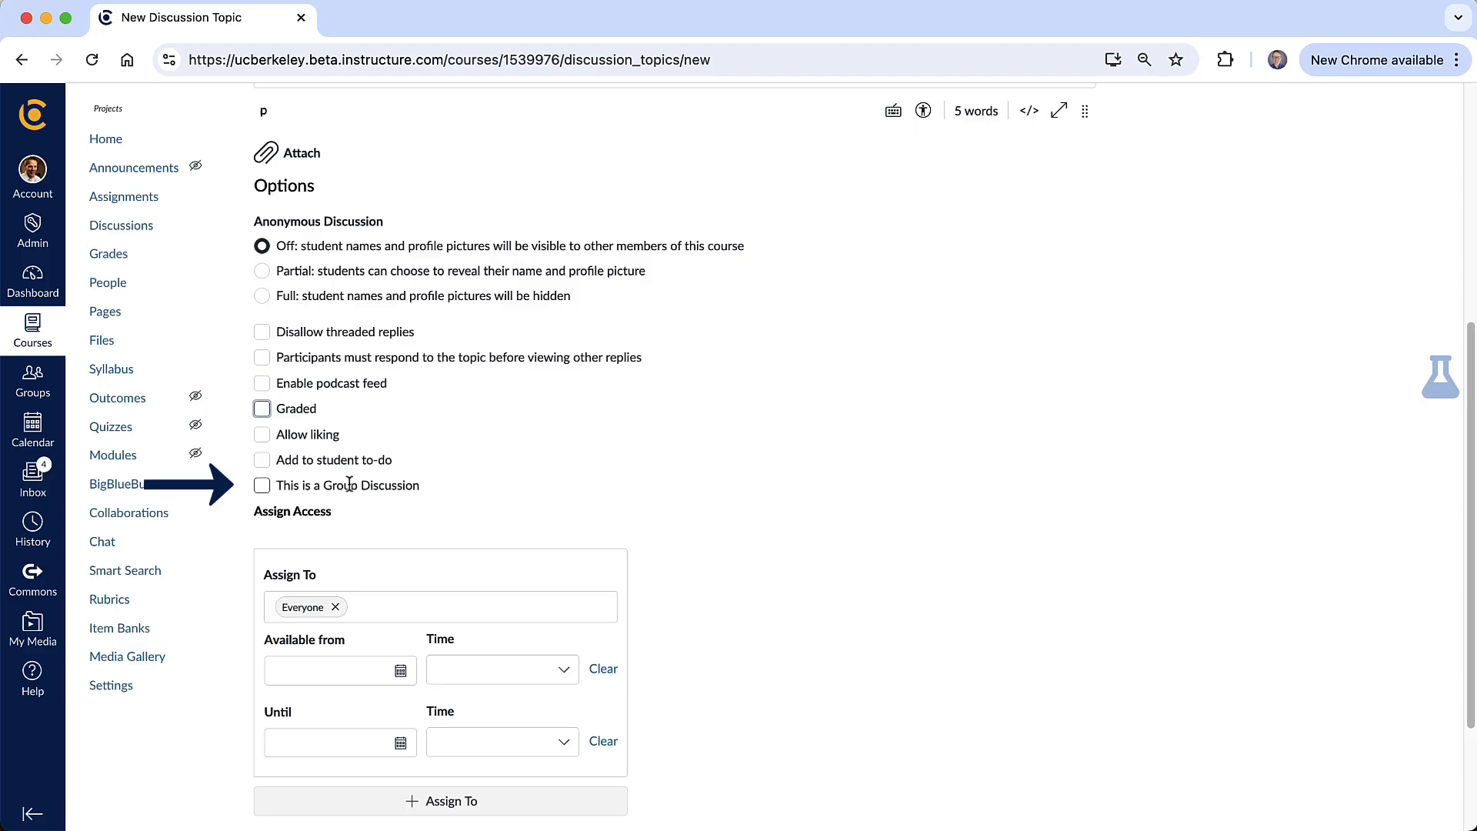
left_click(262, 486)
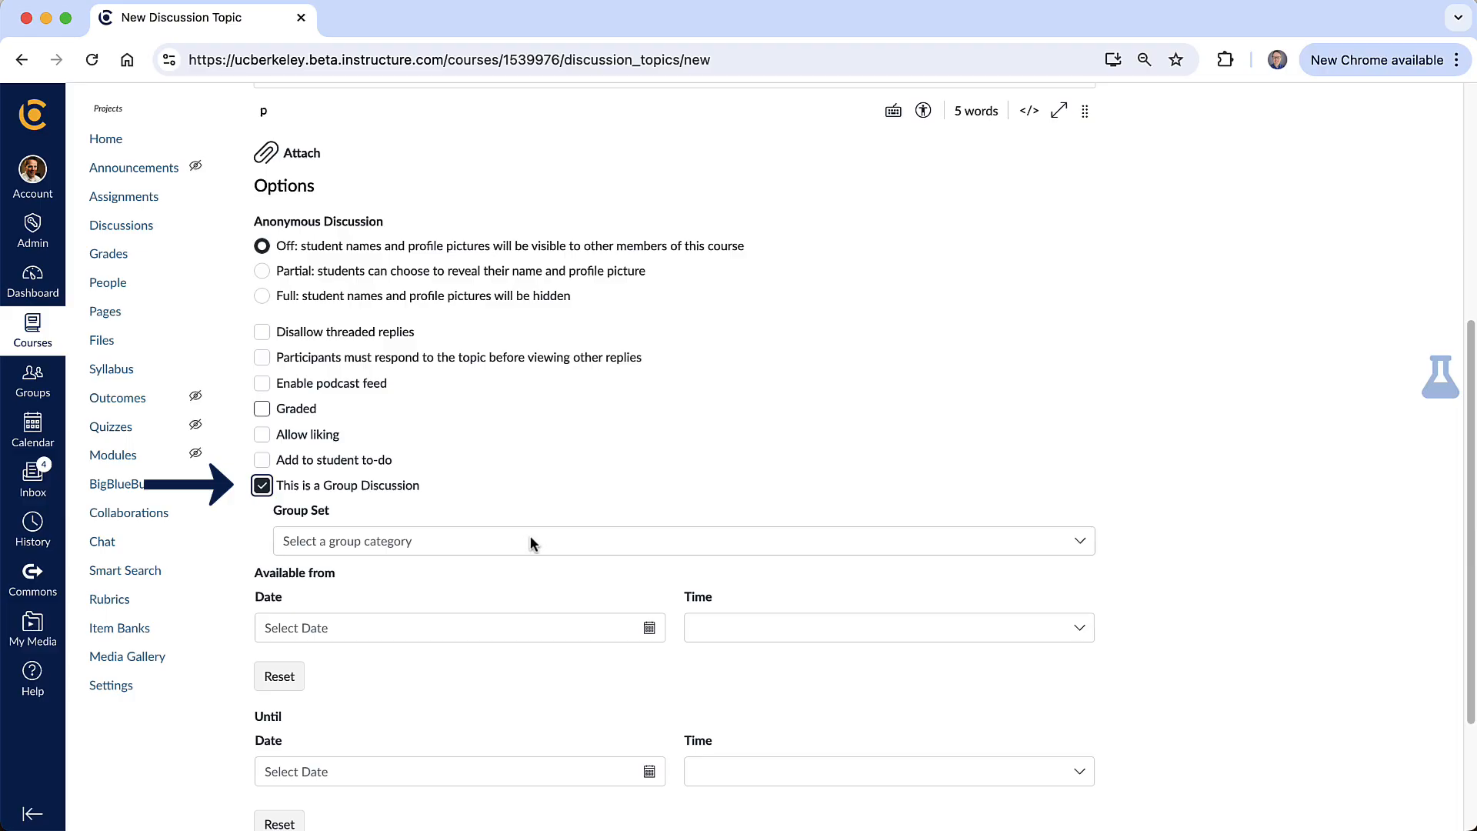
mouse_move(332, 479)
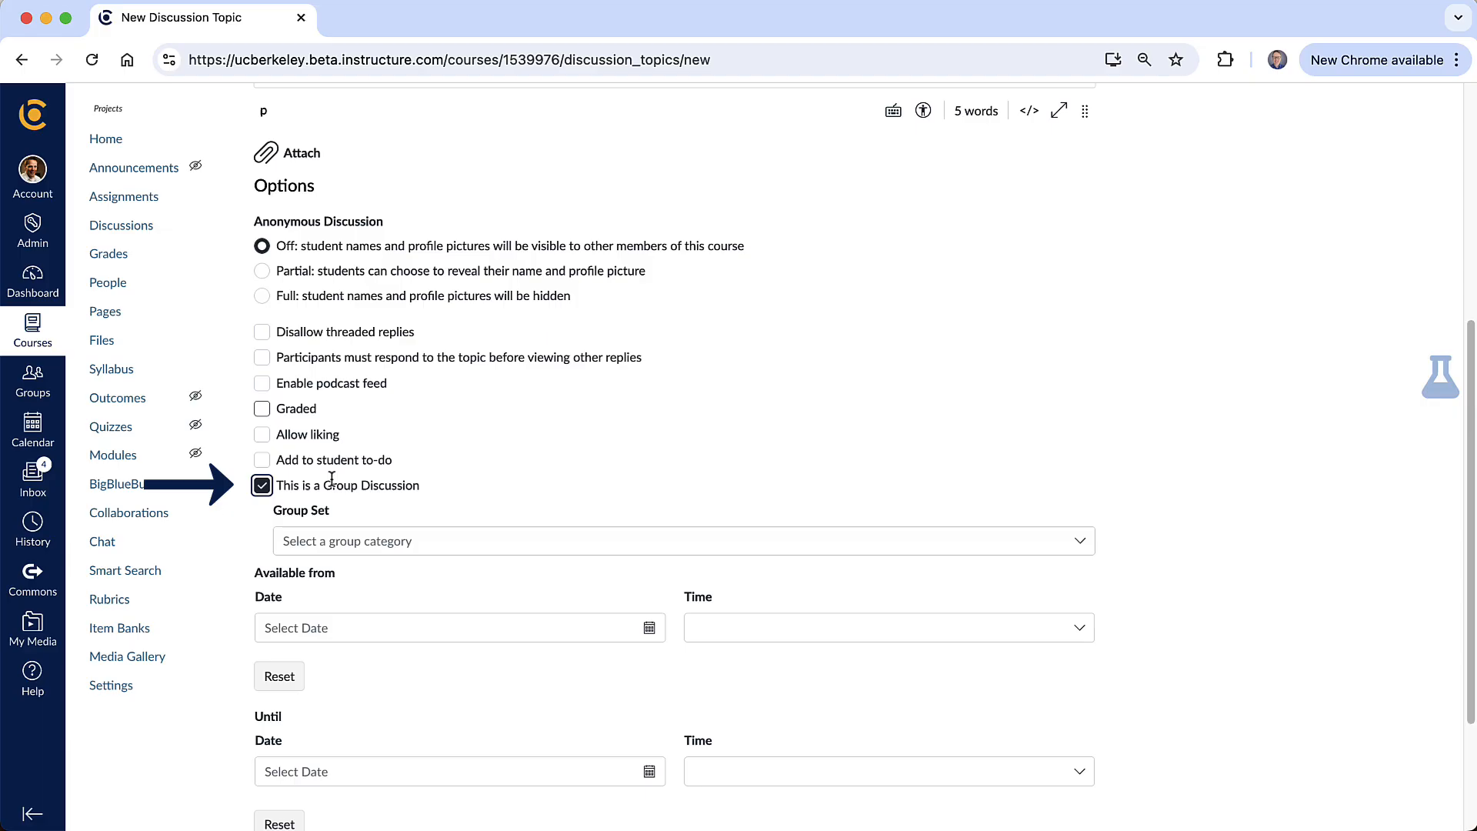
Untick group discussion and set the Available from date to Jan 20, 2025.
left_click(262, 486)
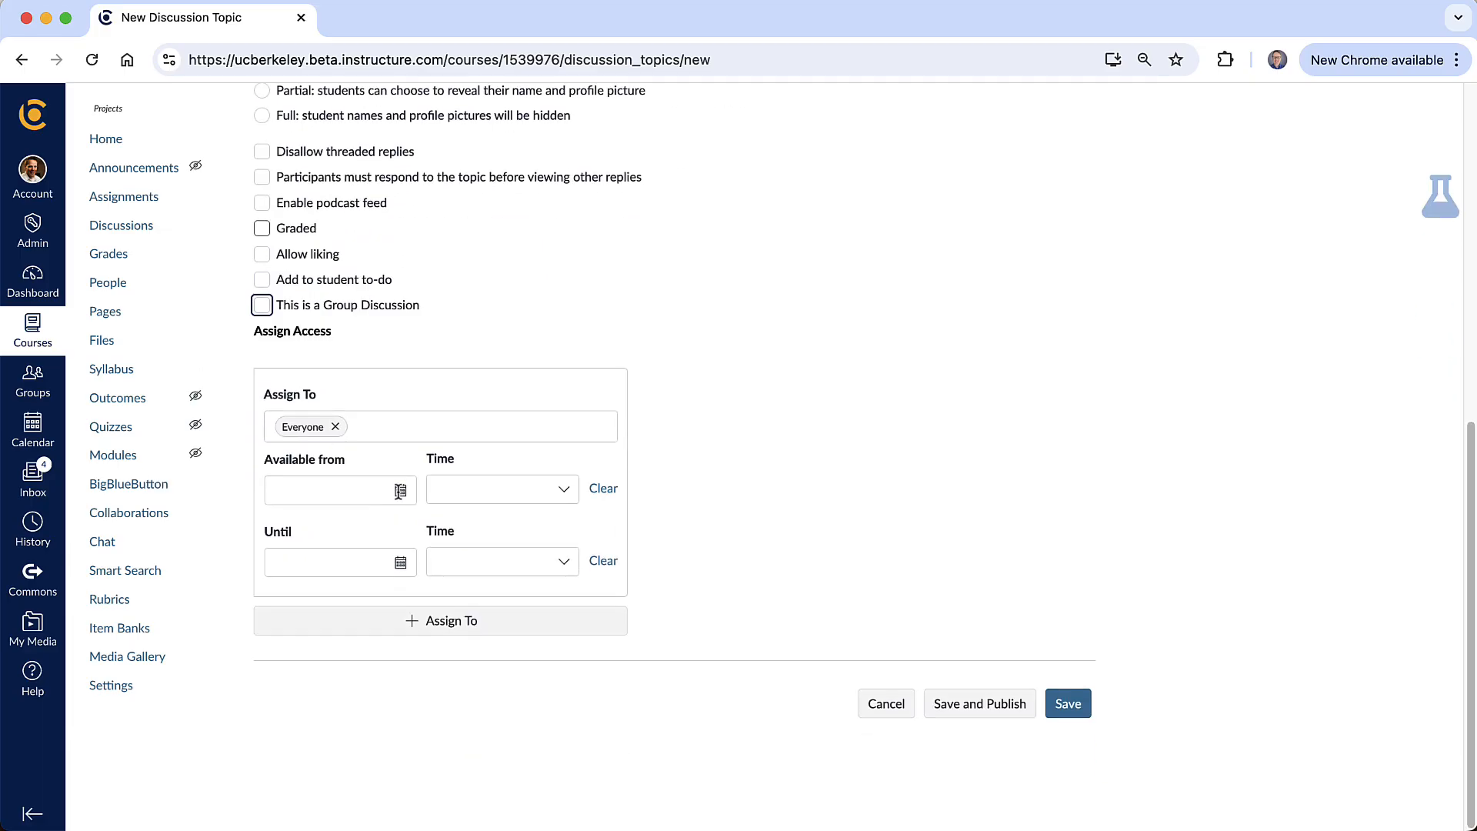
left_click(330, 490)
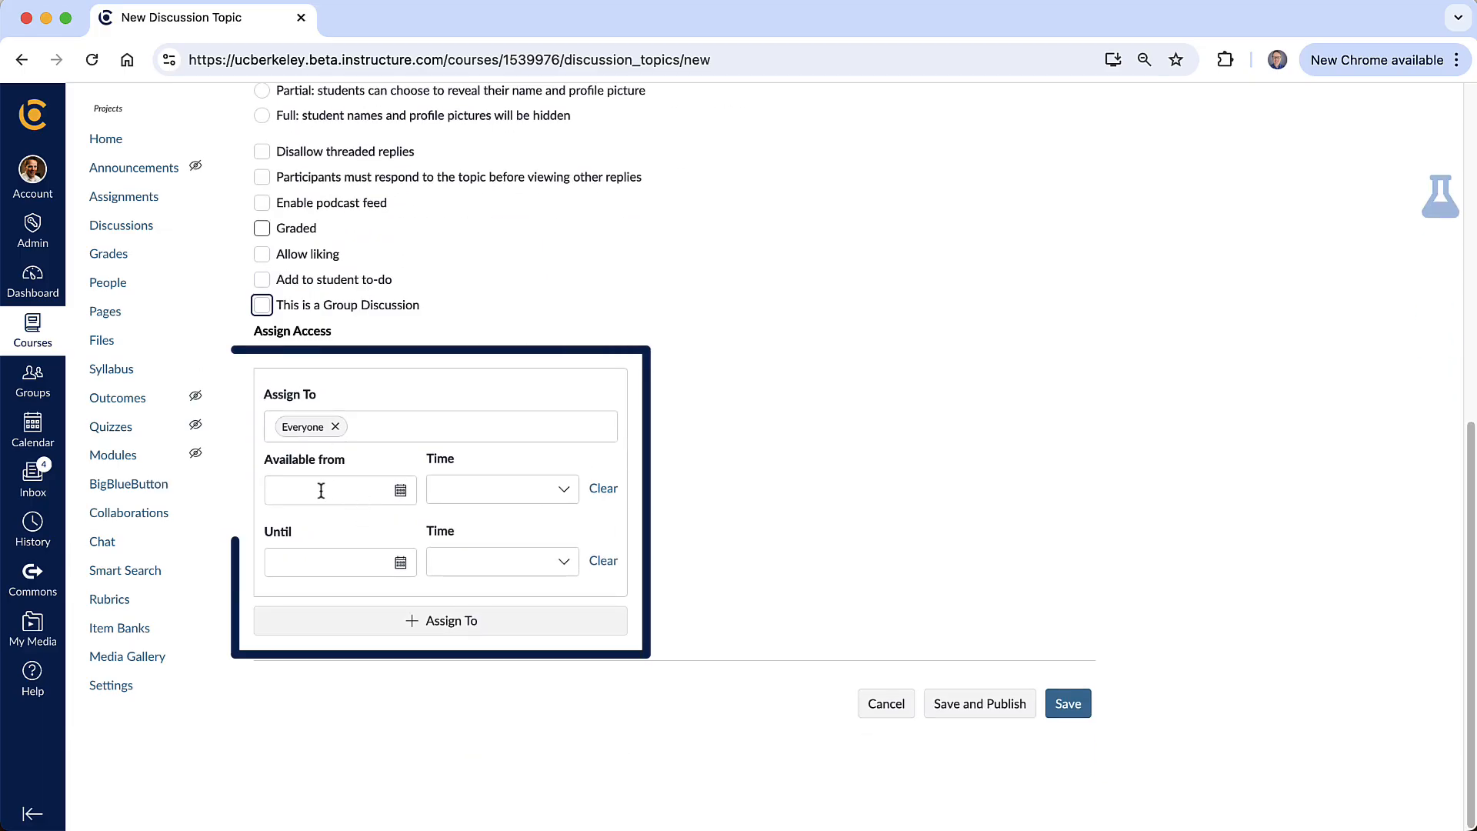
mouse_move(339, 562)
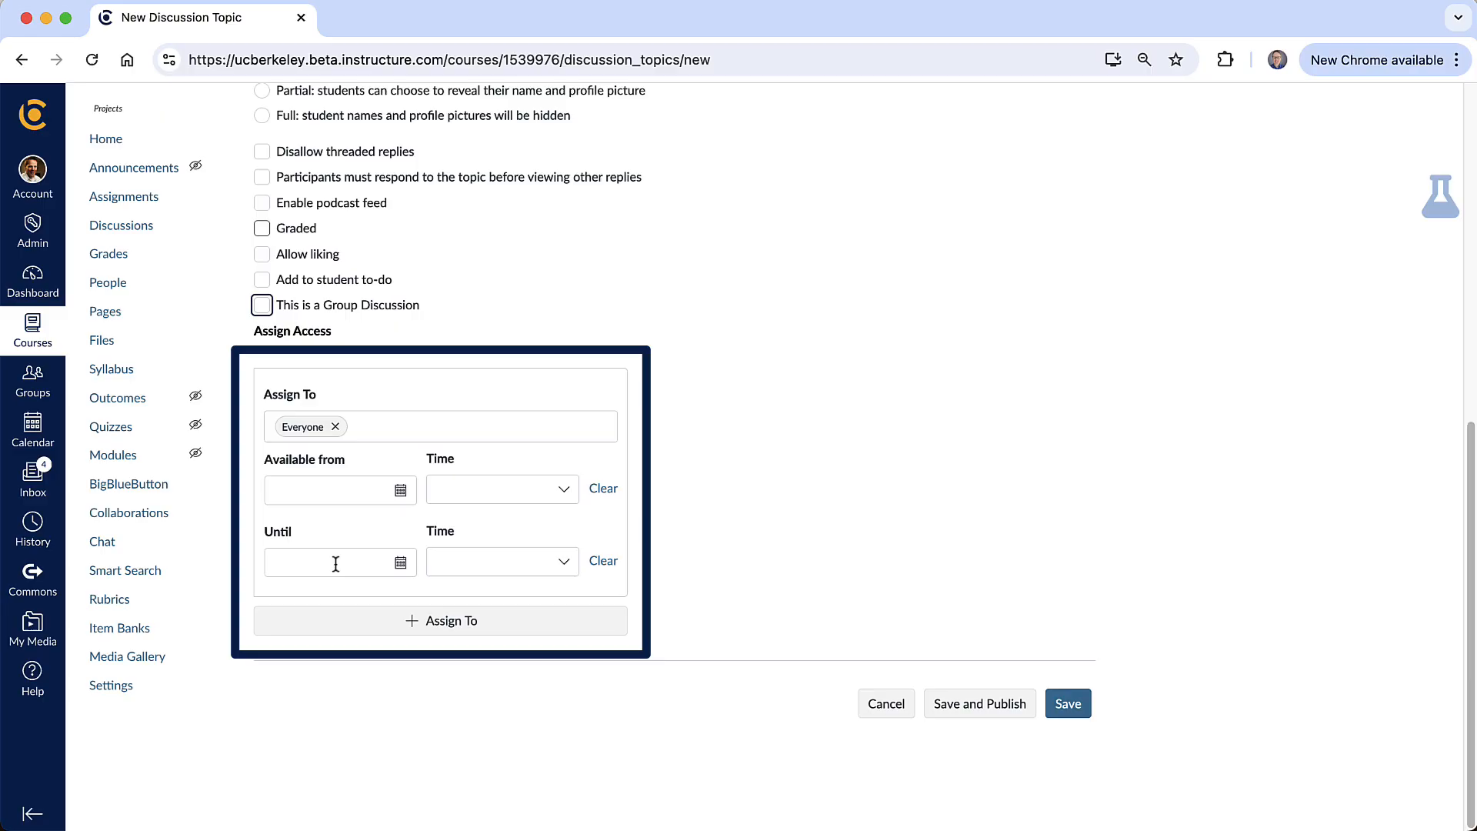
left_click(395, 489)
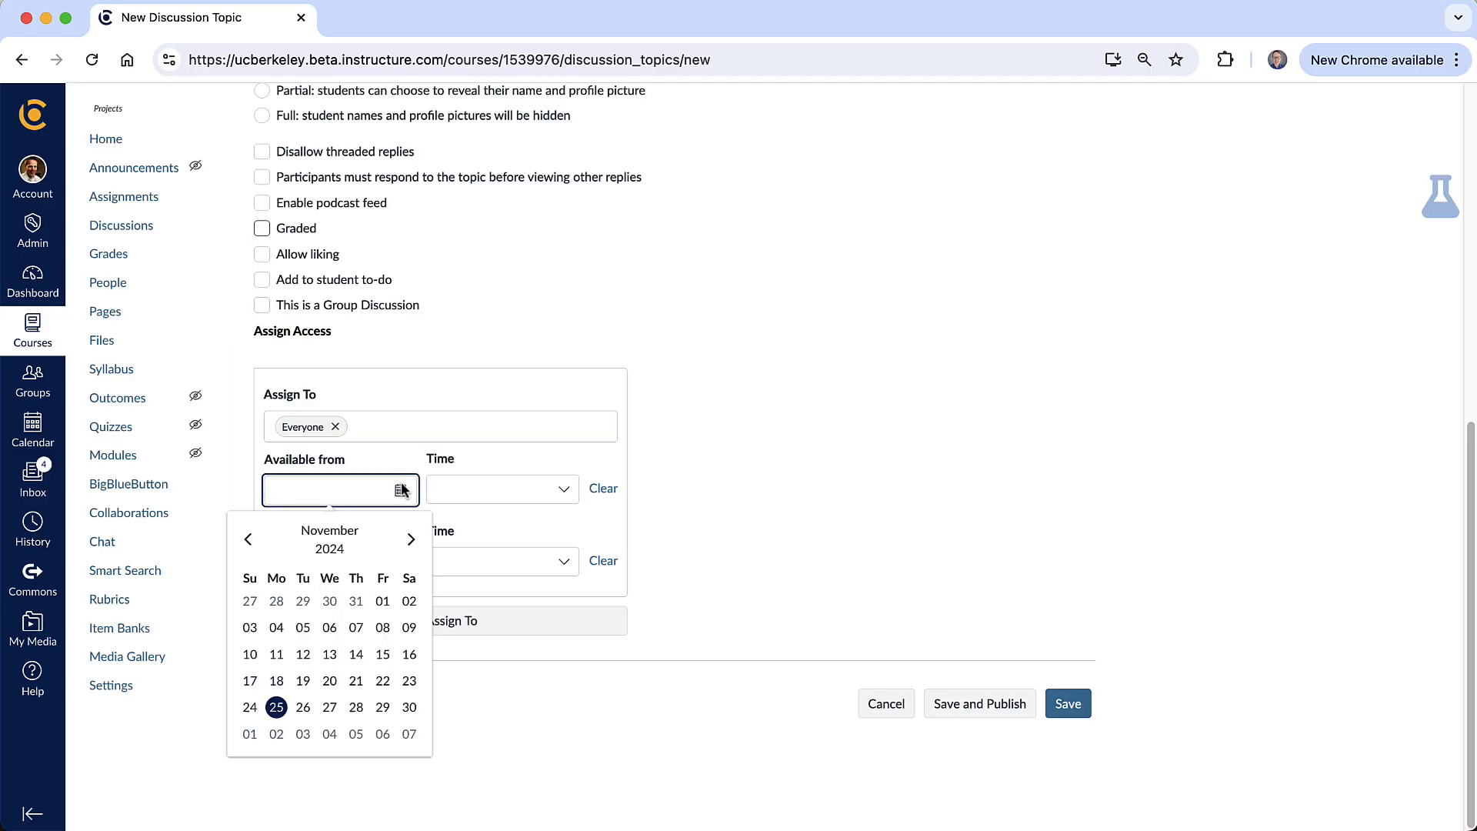
left_click(411, 538)
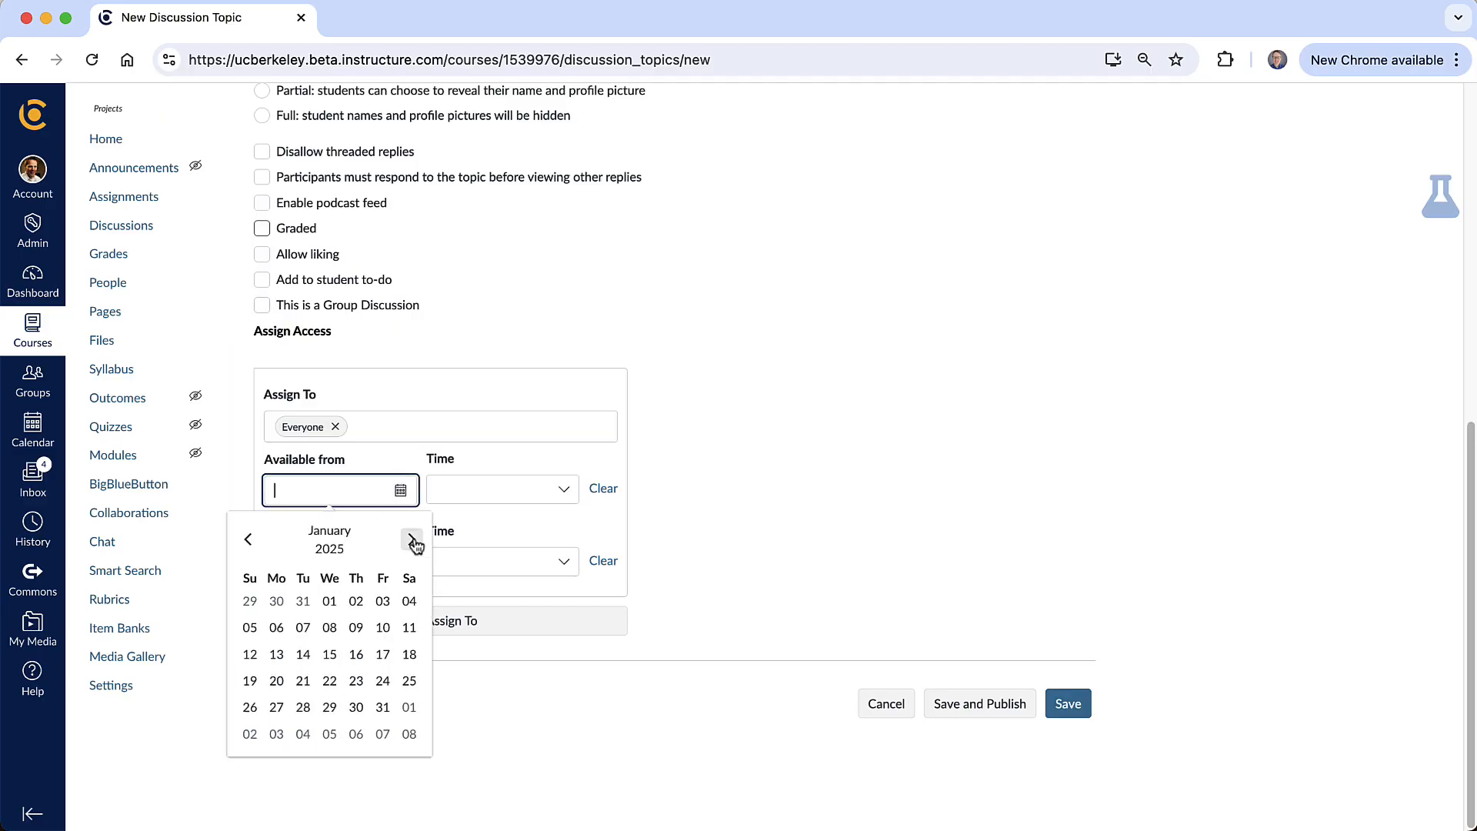
left_click(277, 680)
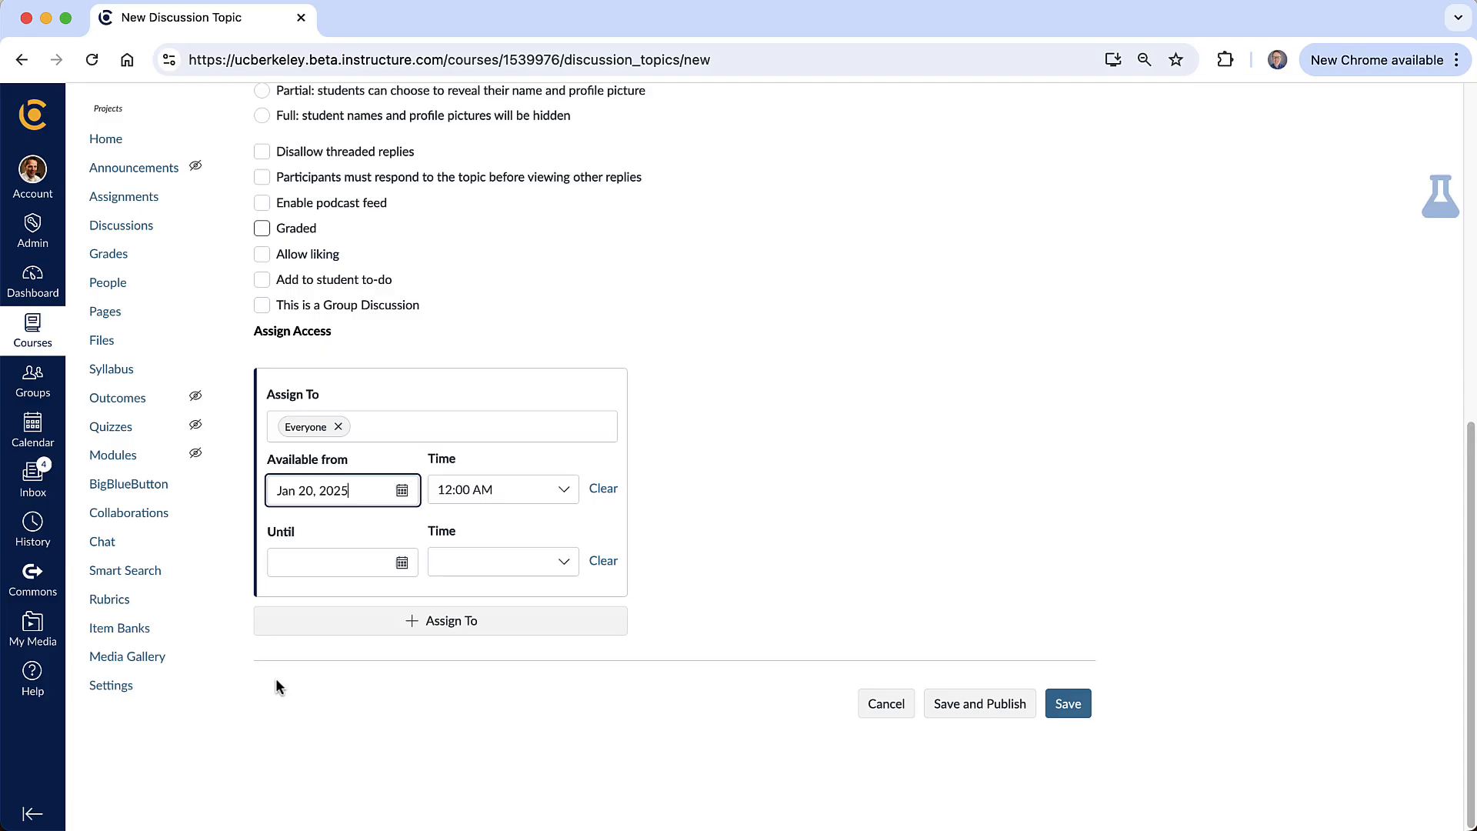
Set the Until date to Jan 24, 2025 and save and publish.
left_click(342, 563)
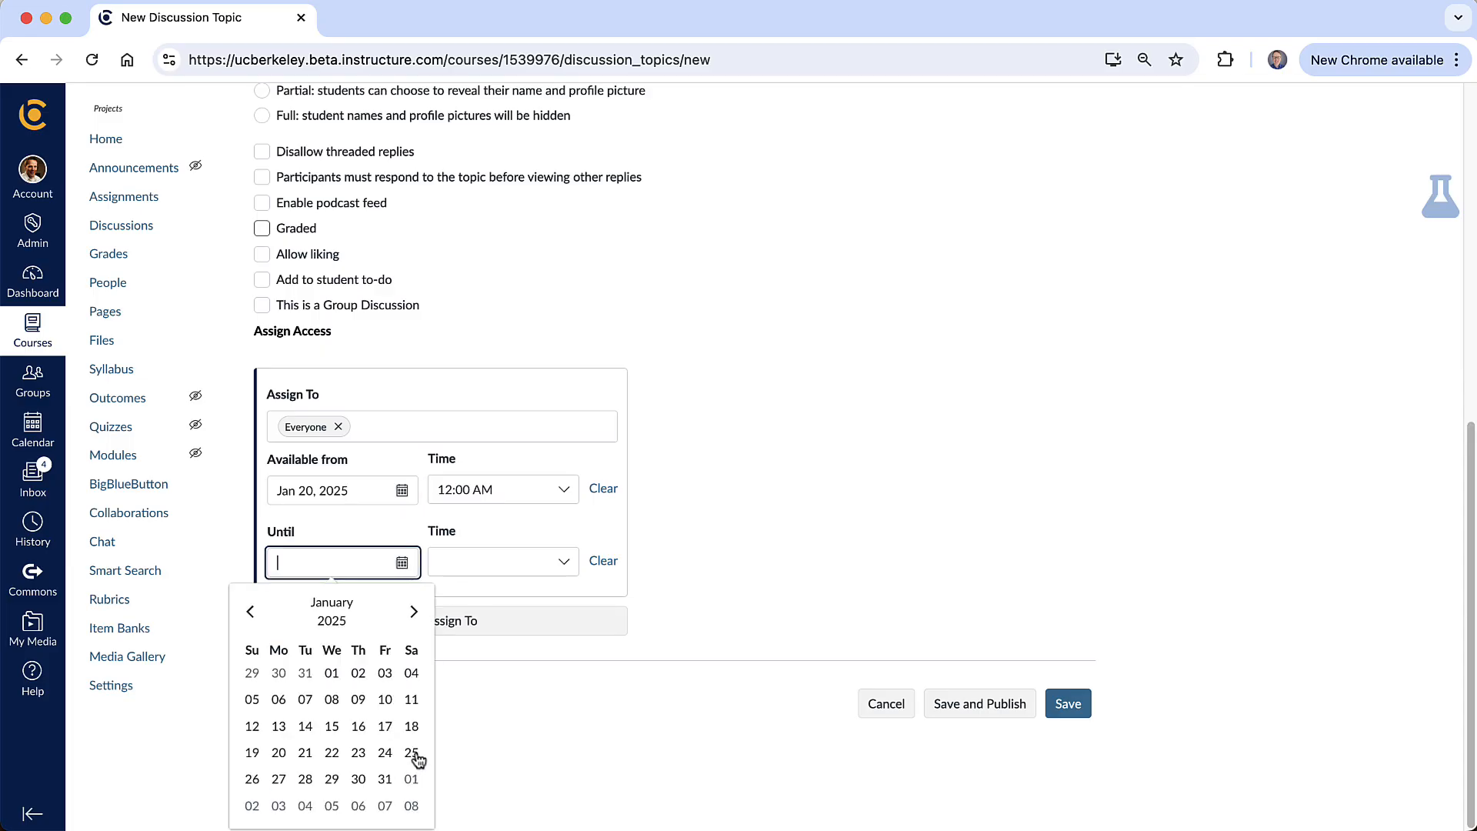
left_click(385, 752)
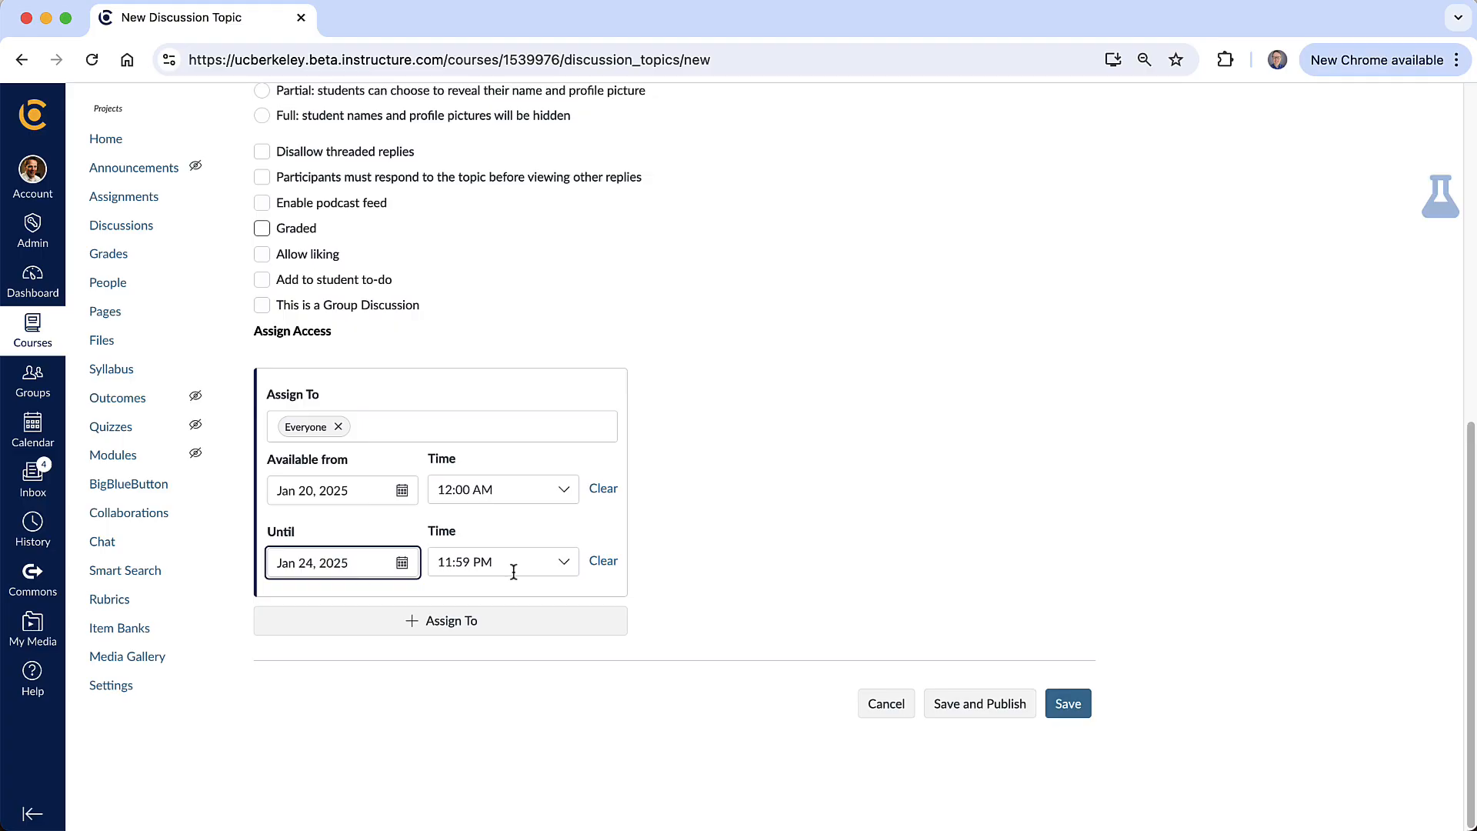
left_click(342, 562)
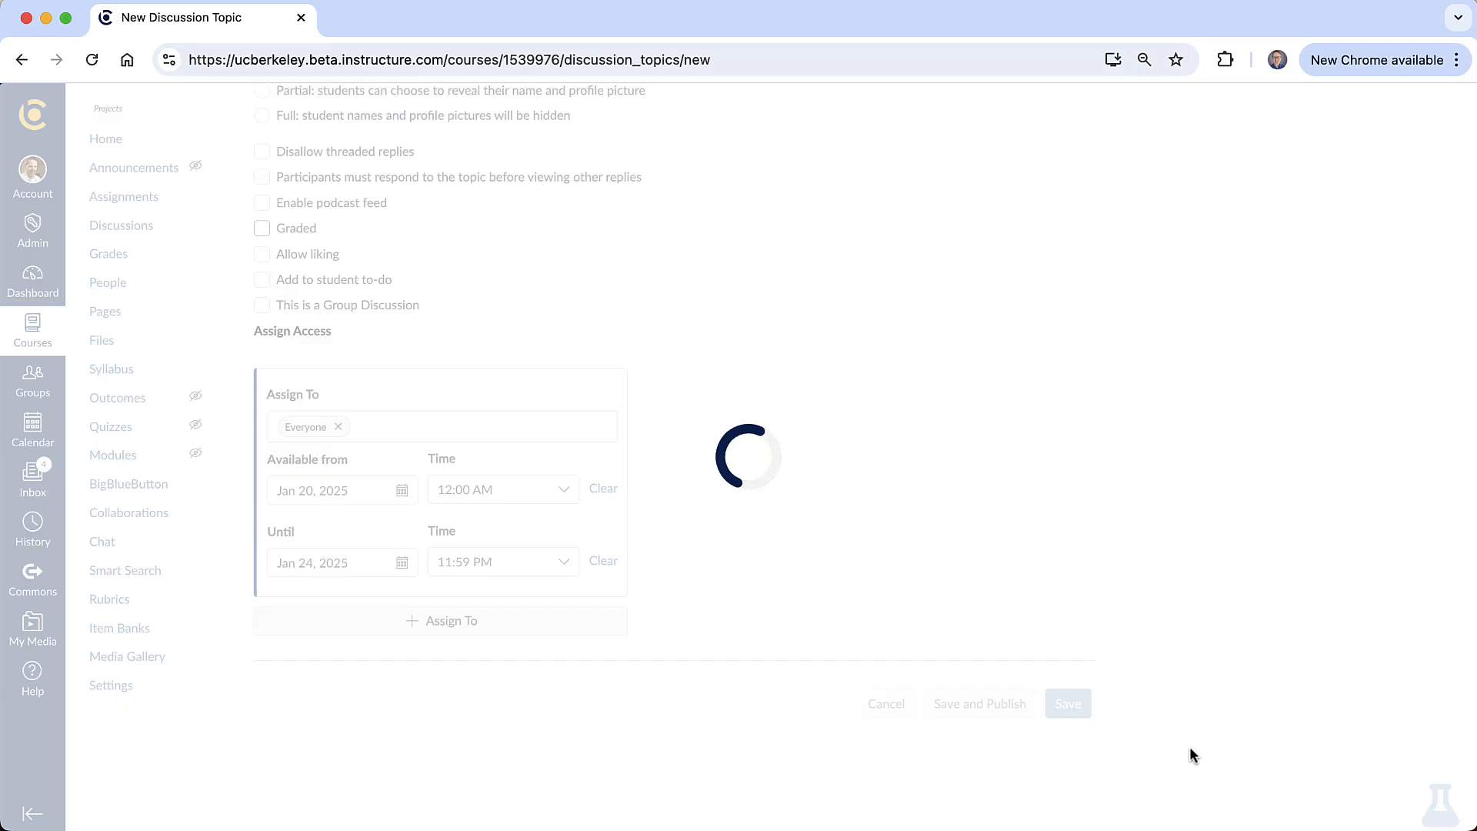
Review the published discussion's Jan 20–24, 2025 availability and description.
left_click(1068, 703)
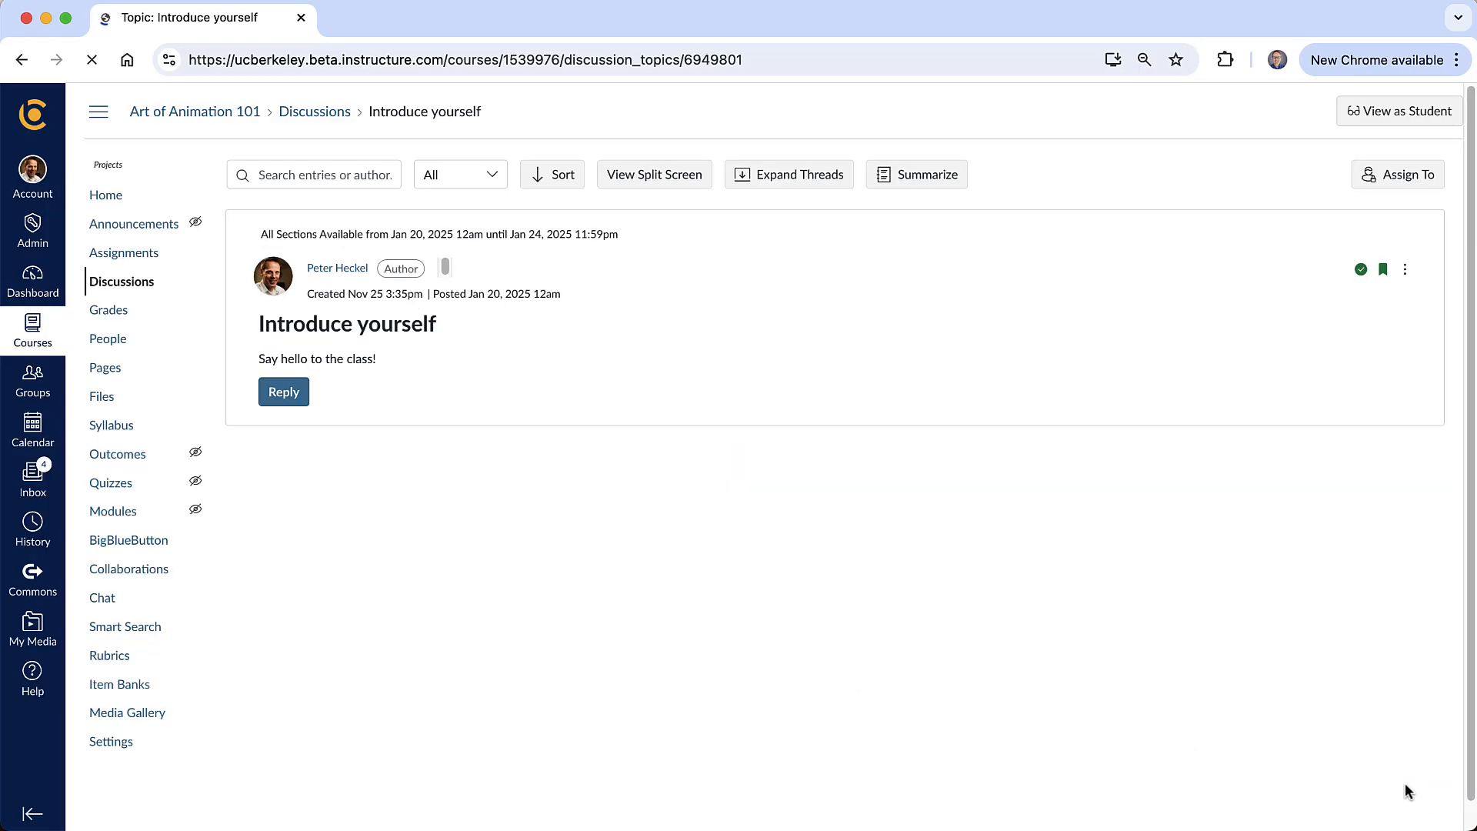
mouse_move(1193, 238)
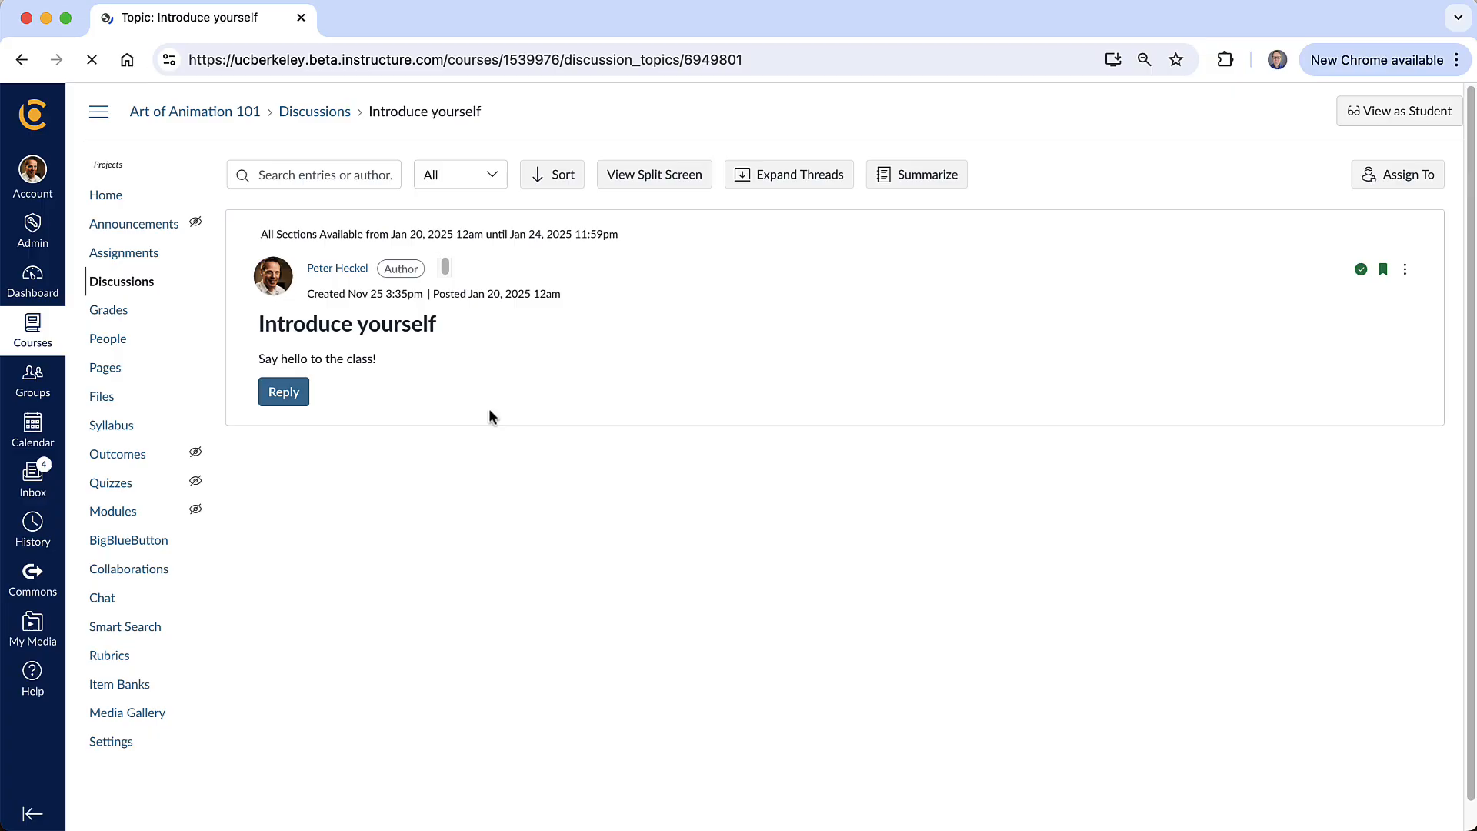
left_click(283, 391)
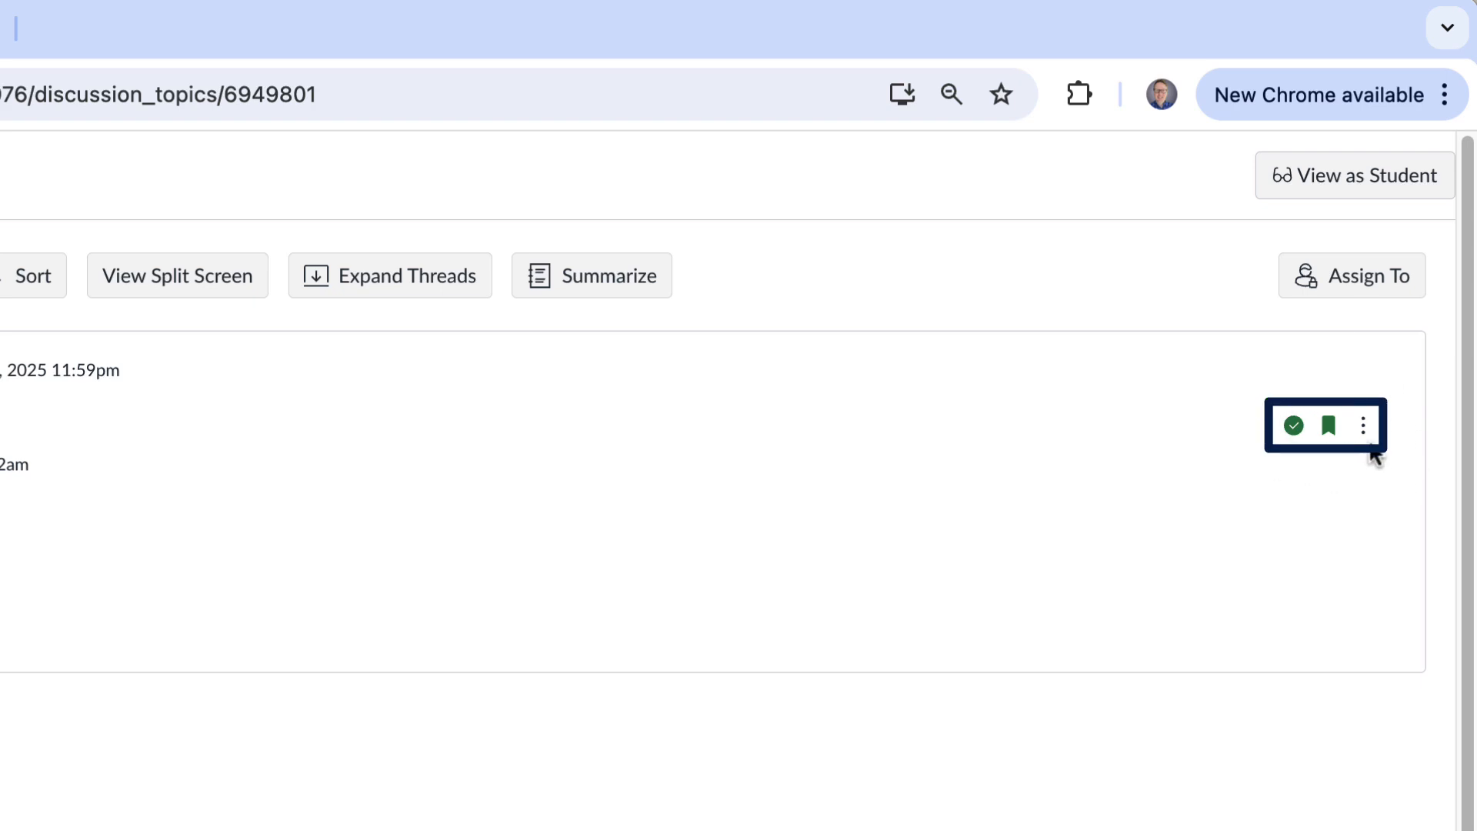
left_click(1361, 424)
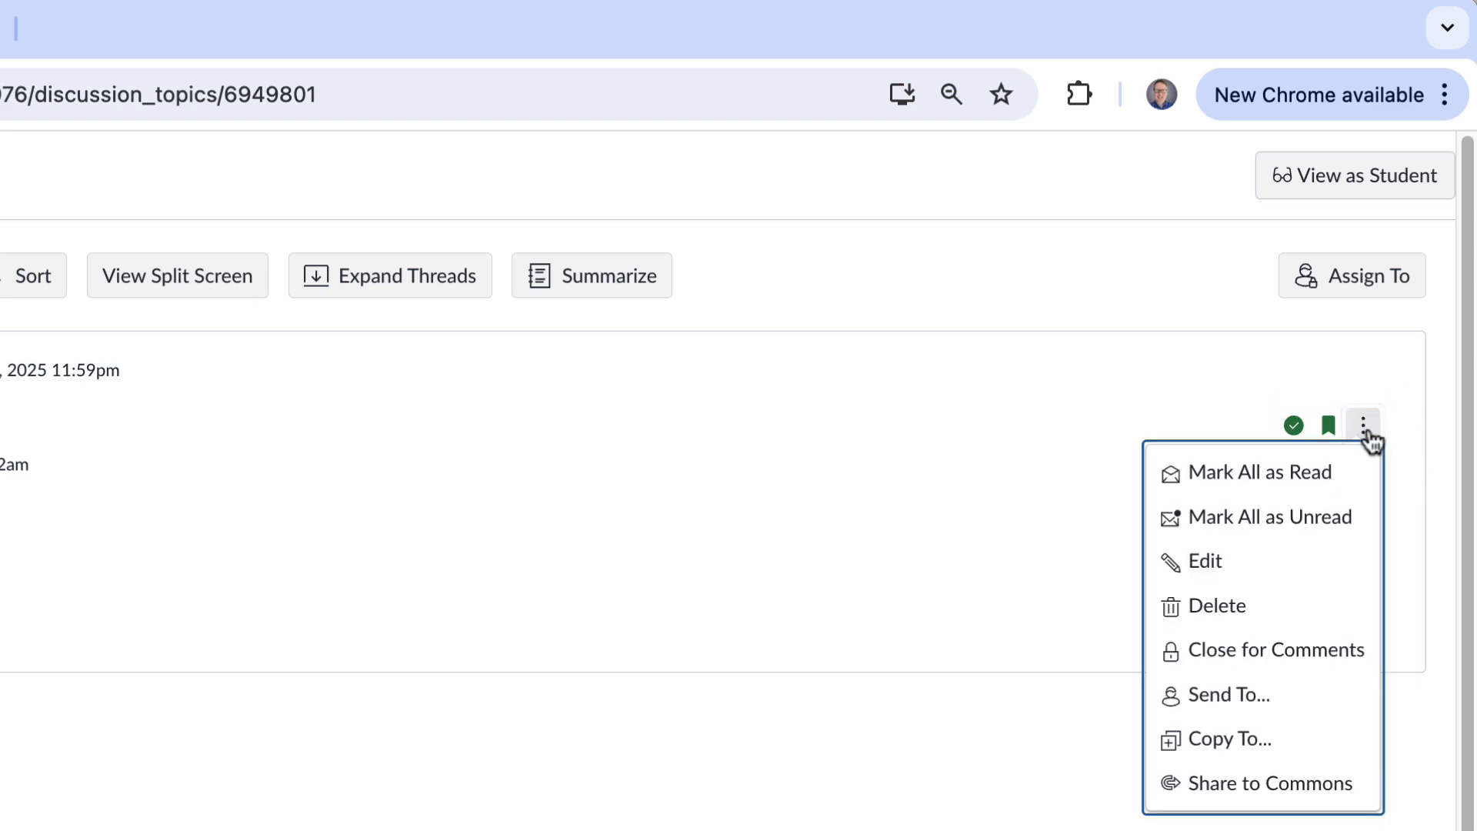
mouse_move(1263, 783)
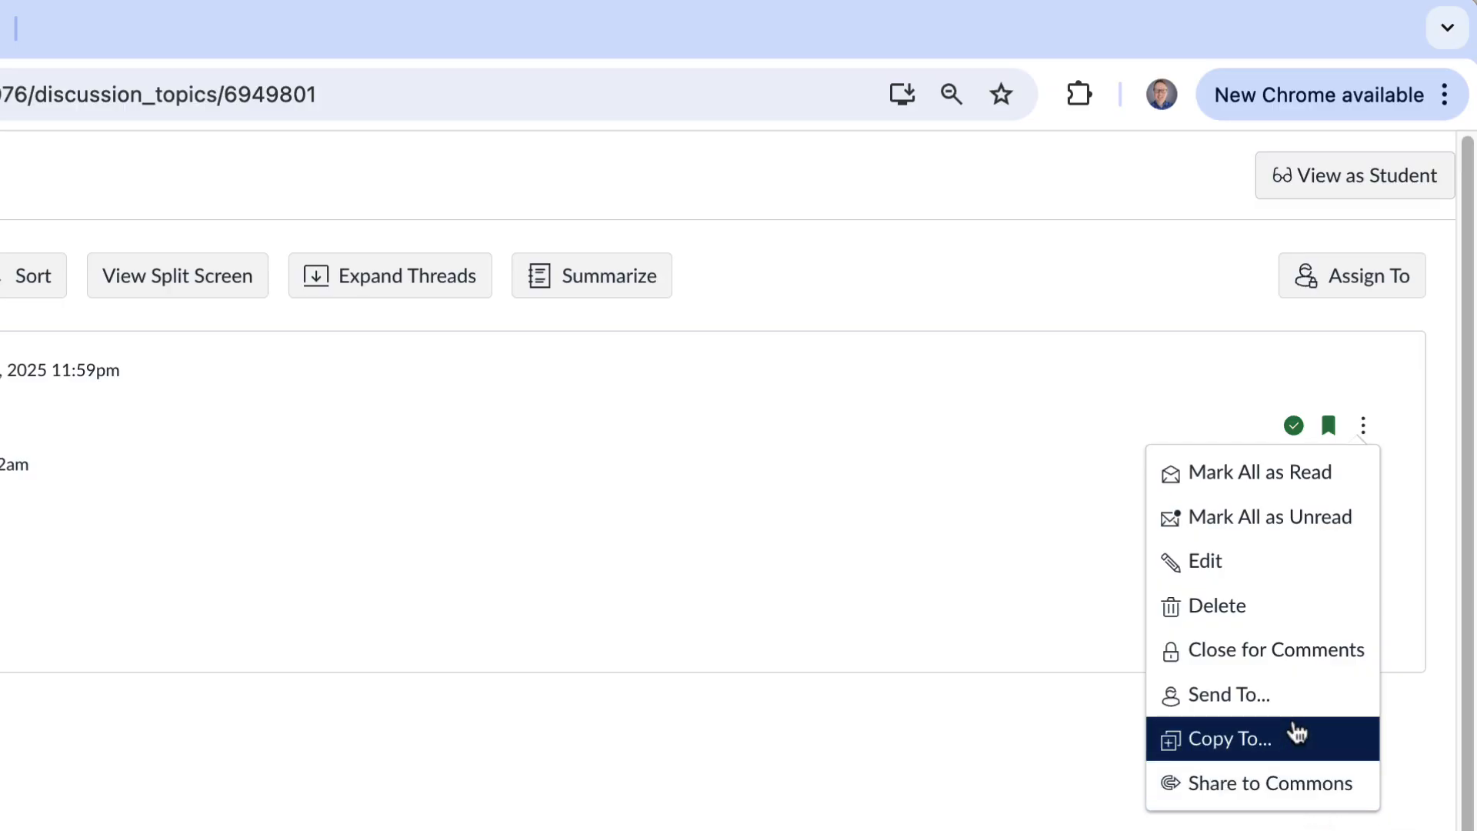
mouse_move(1274, 606)
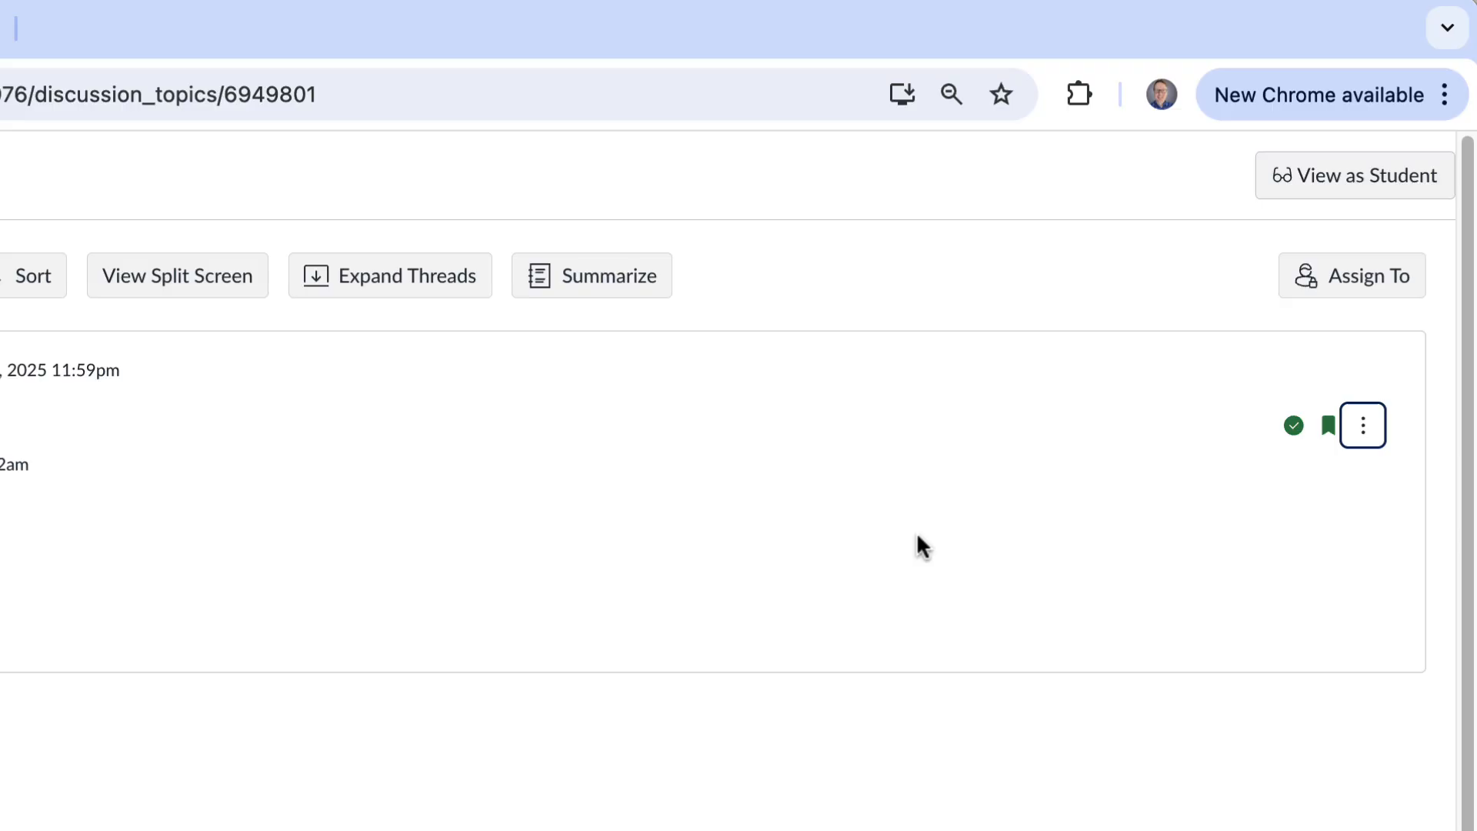
mouse_move(1327, 425)
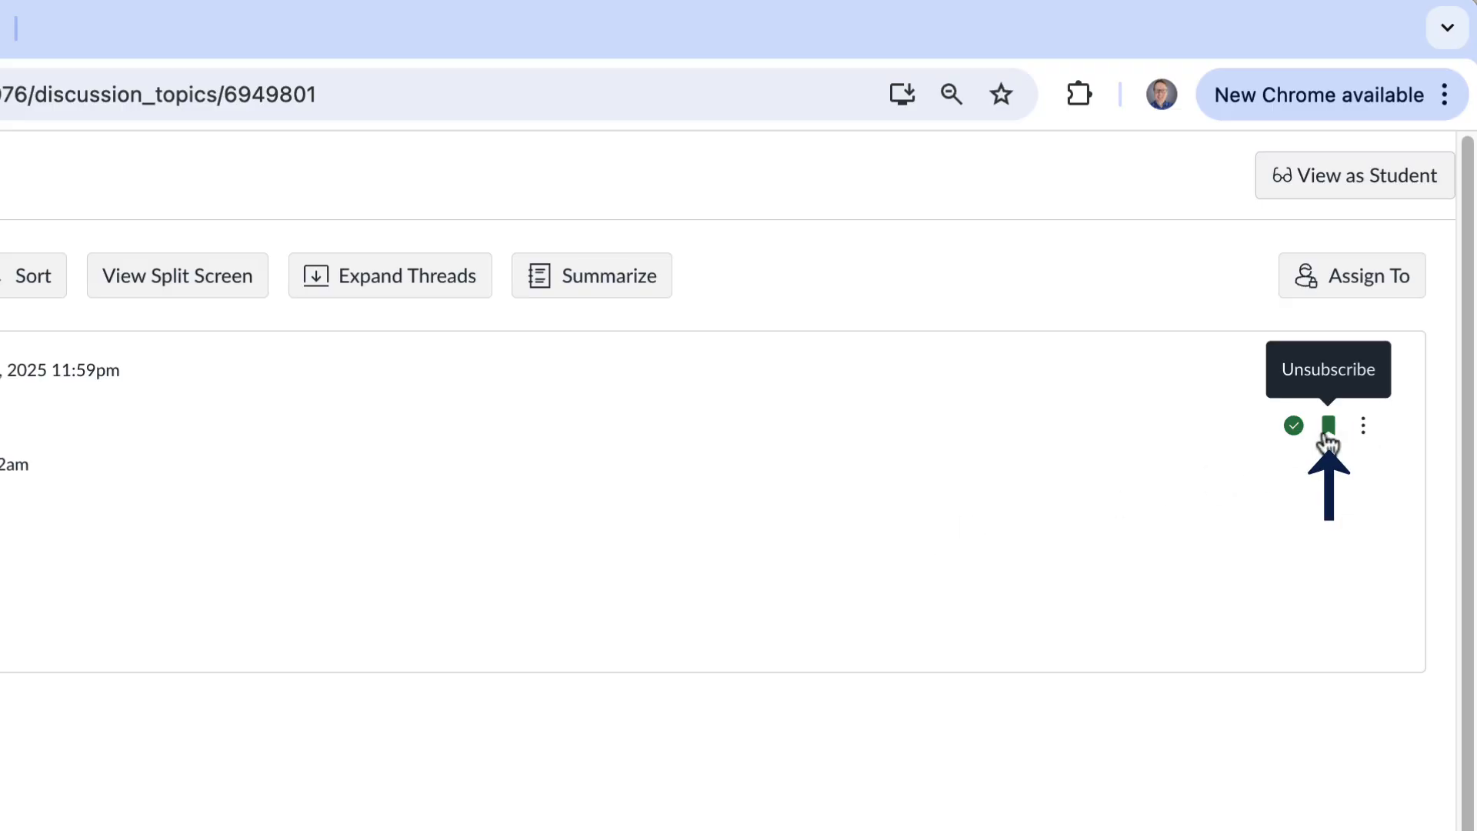
mouse_move(1335, 441)
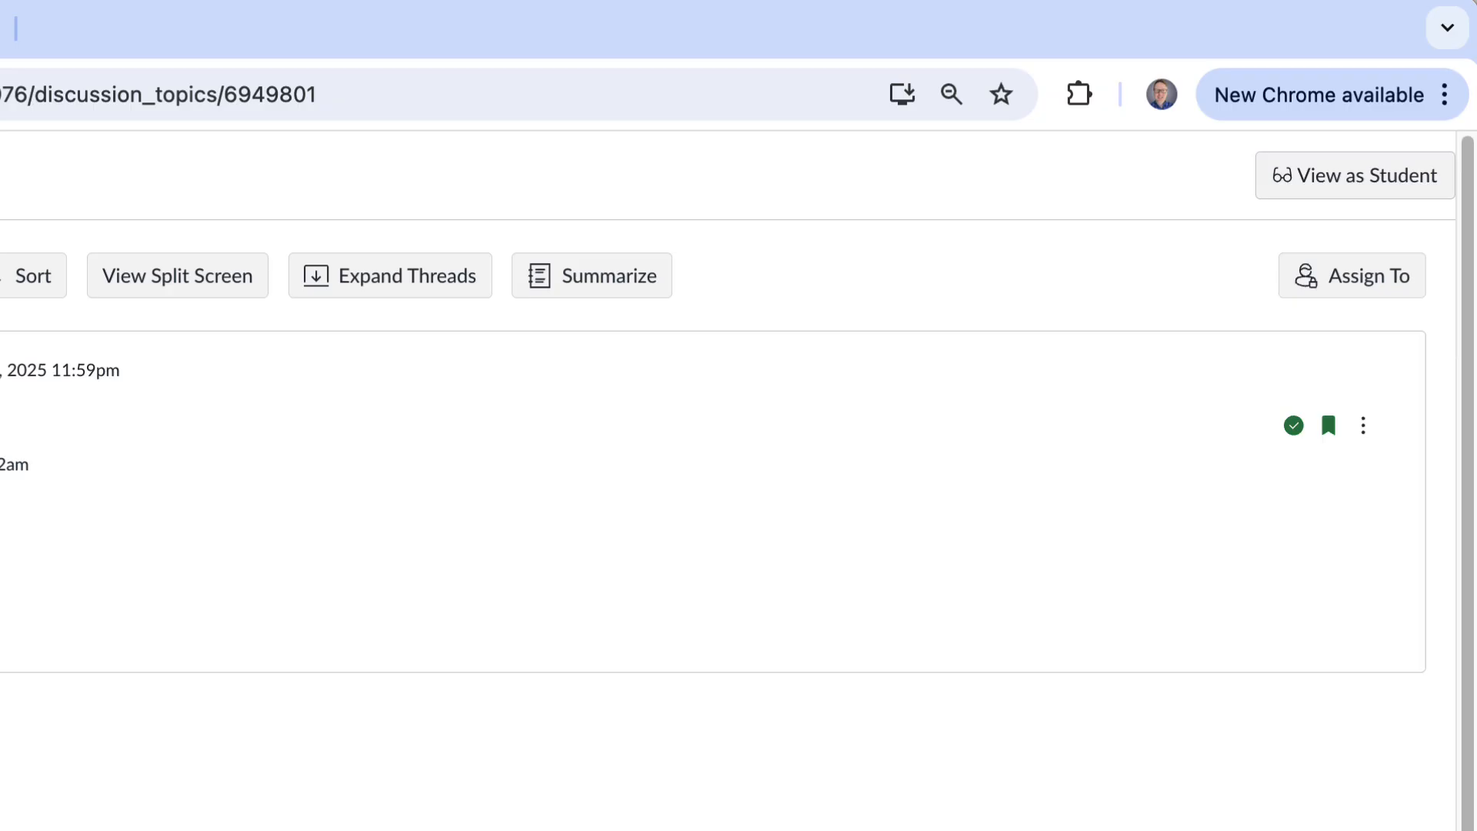
mouse_move(1330, 425)
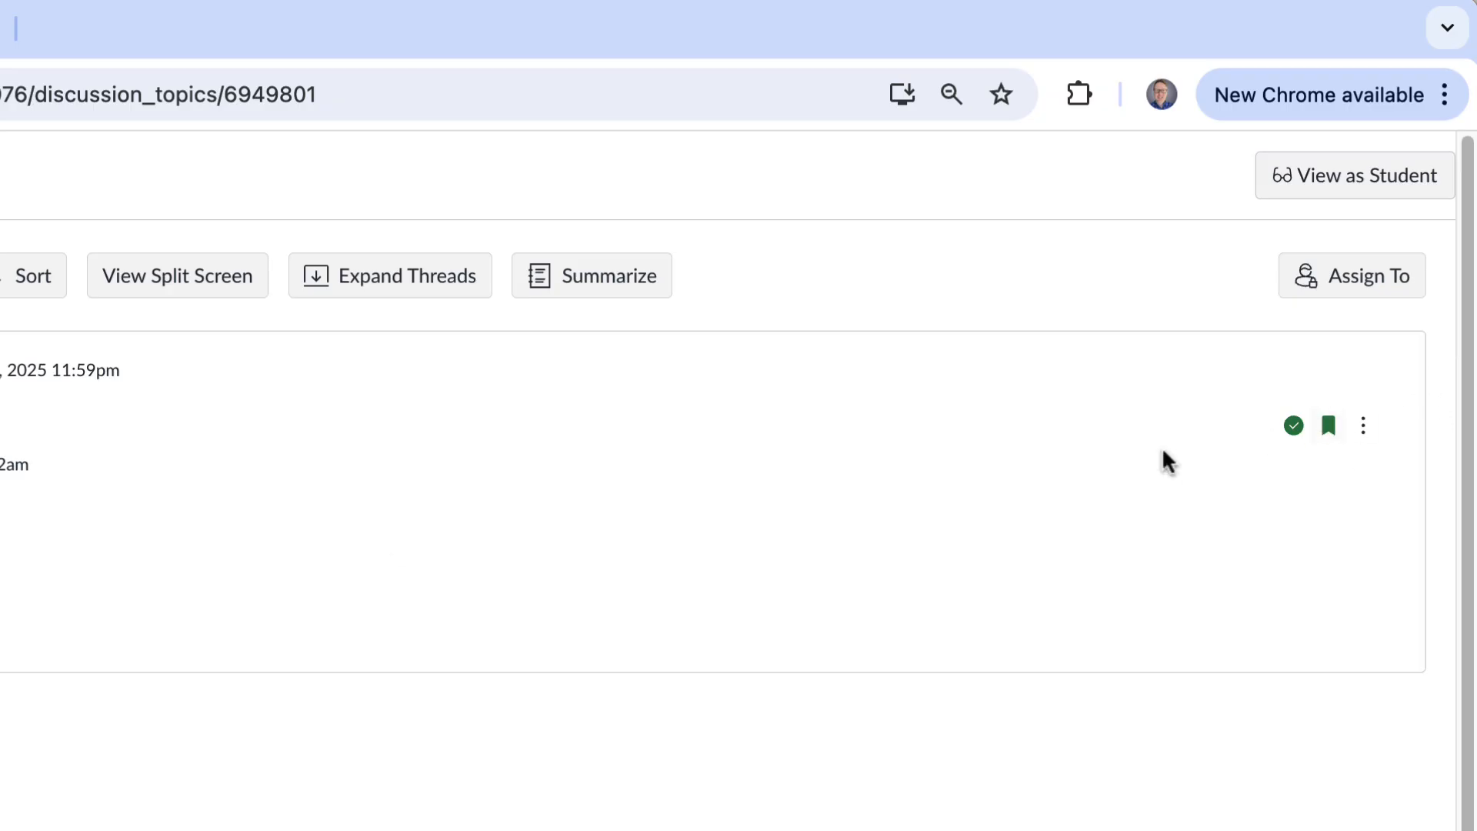
mouse_move(713, 569)
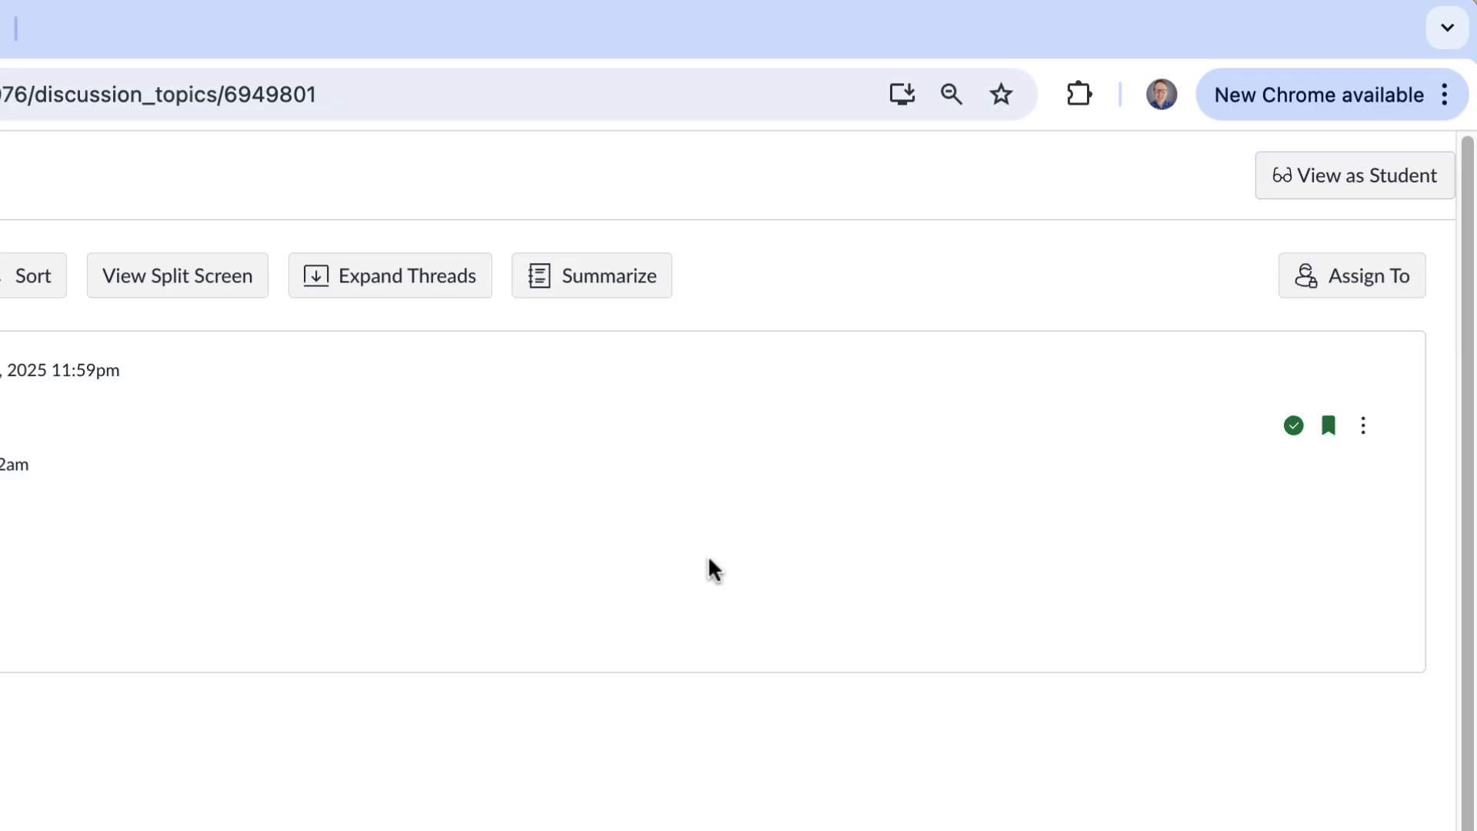
mouse_move(1328, 424)
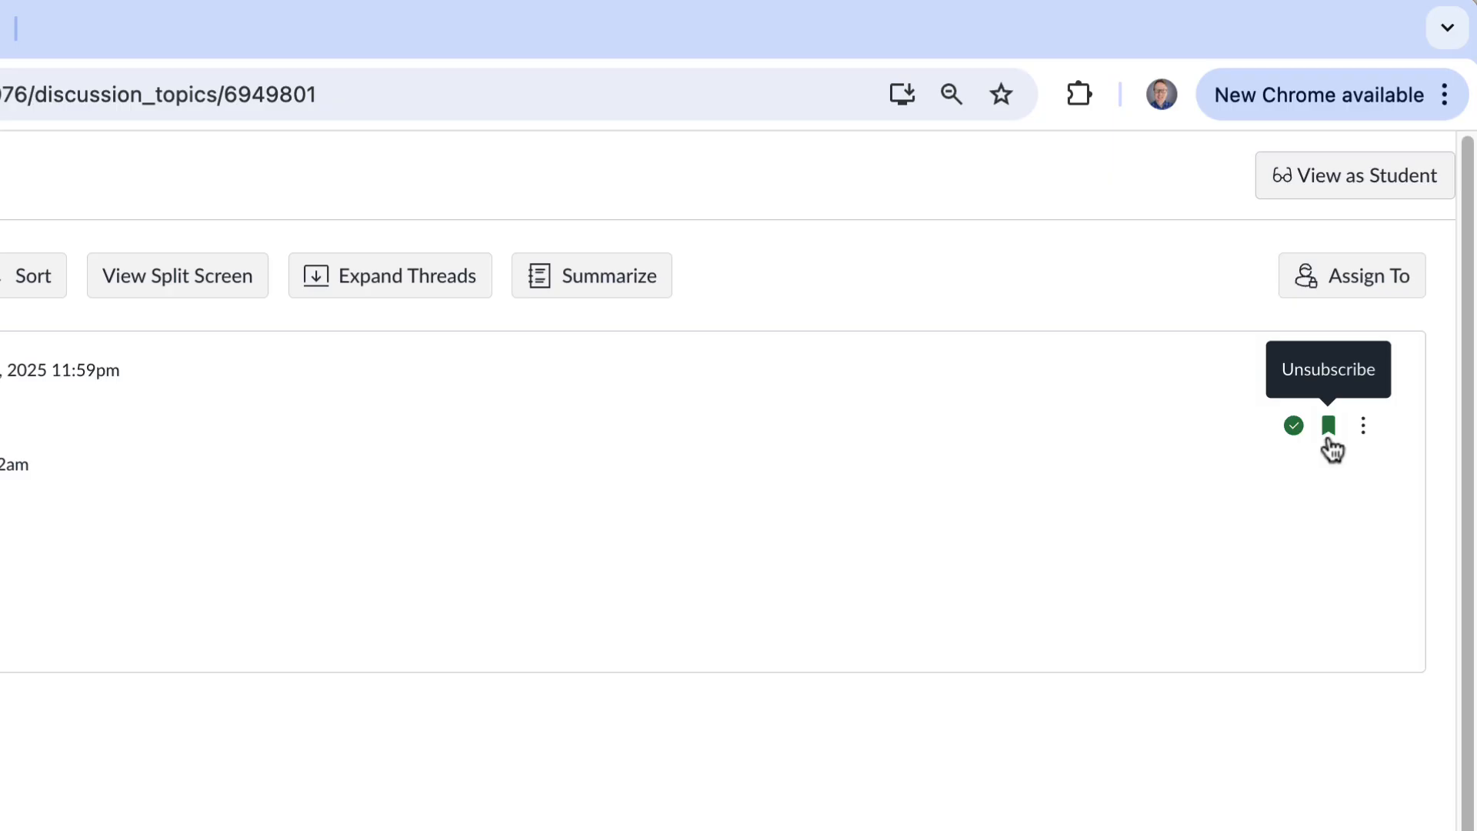
mouse_move(1239, 576)
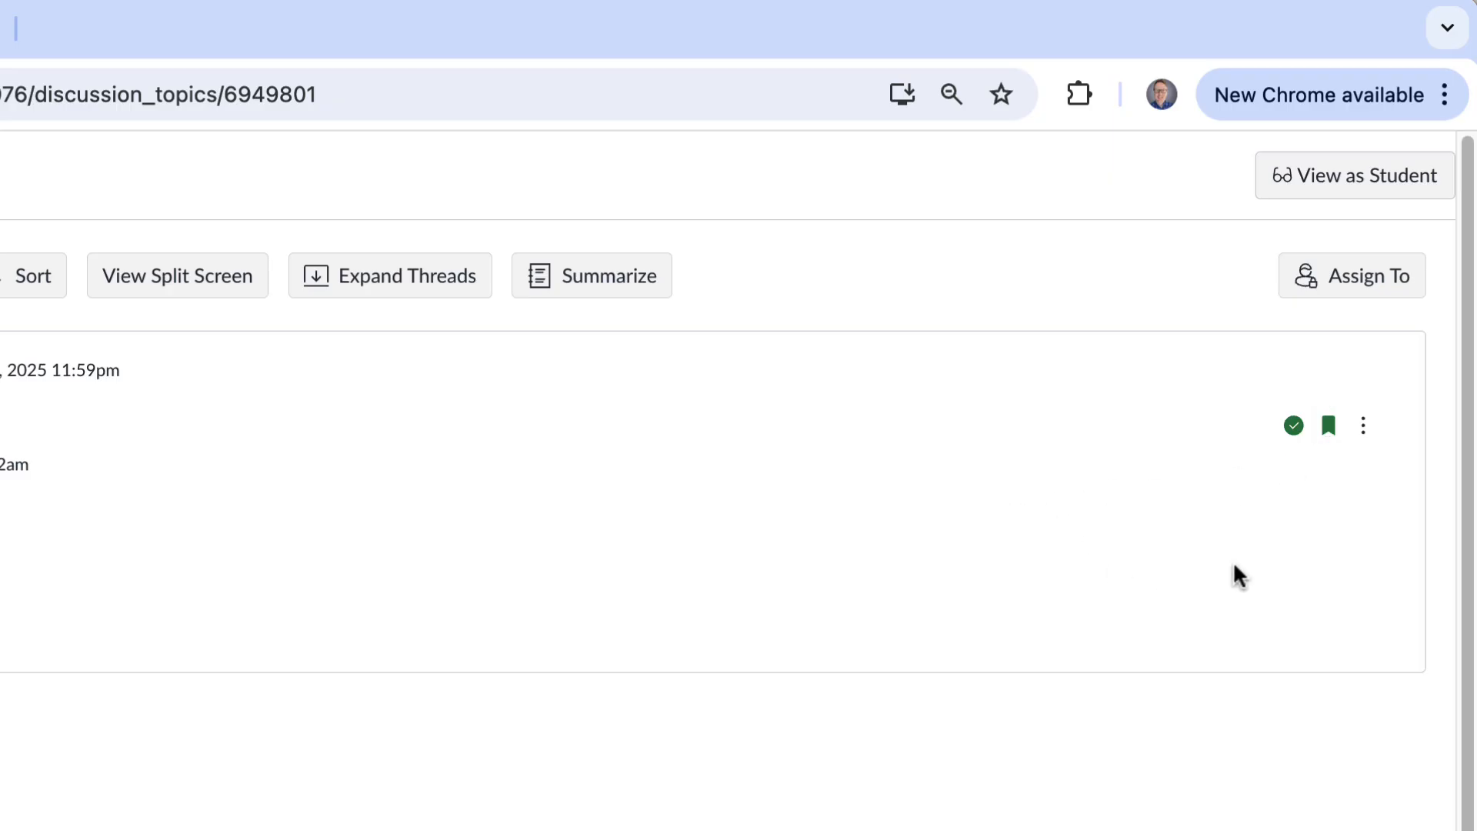
mouse_move(1329, 425)
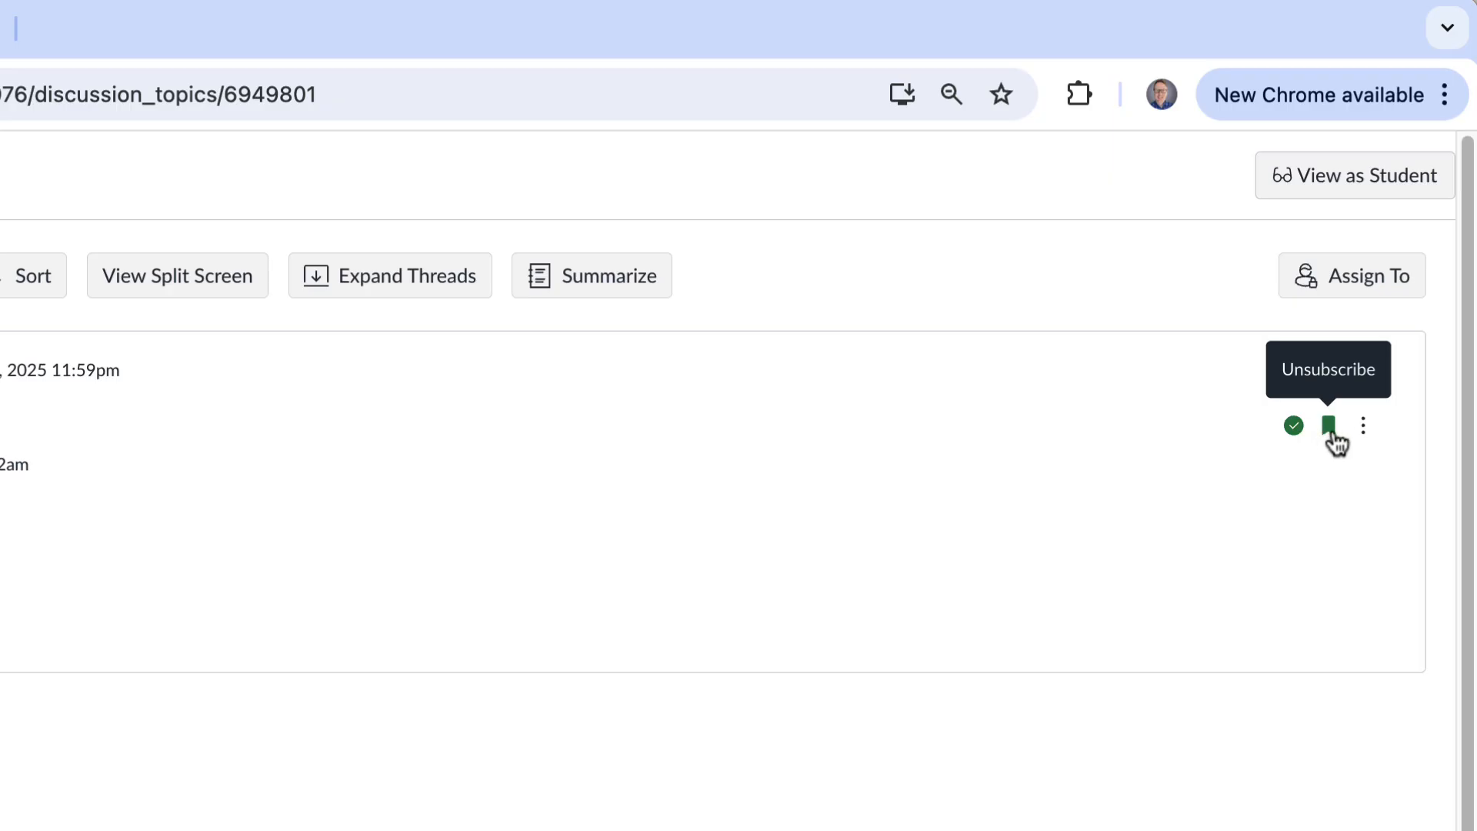
mouse_move(876, 456)
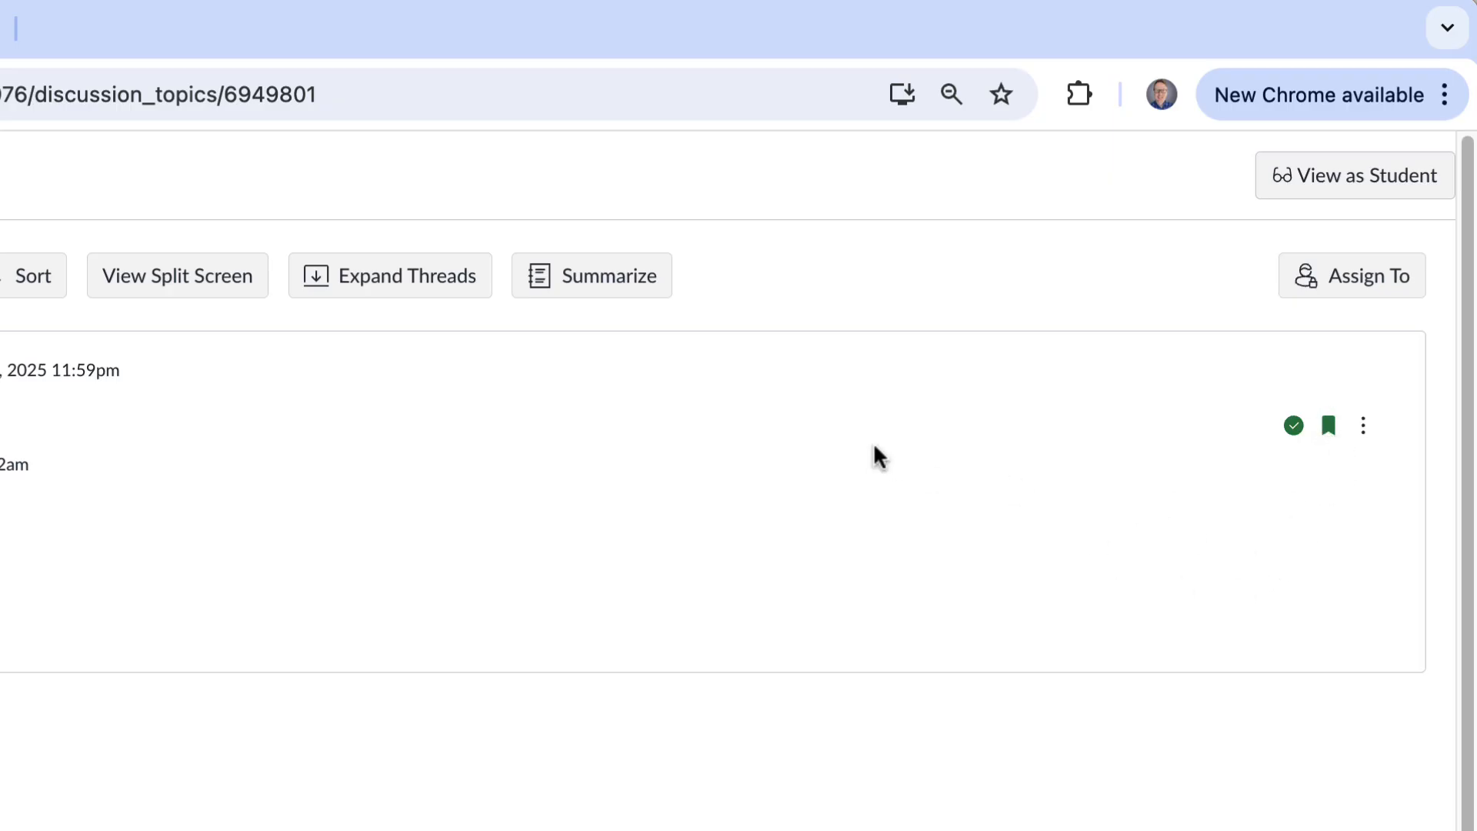